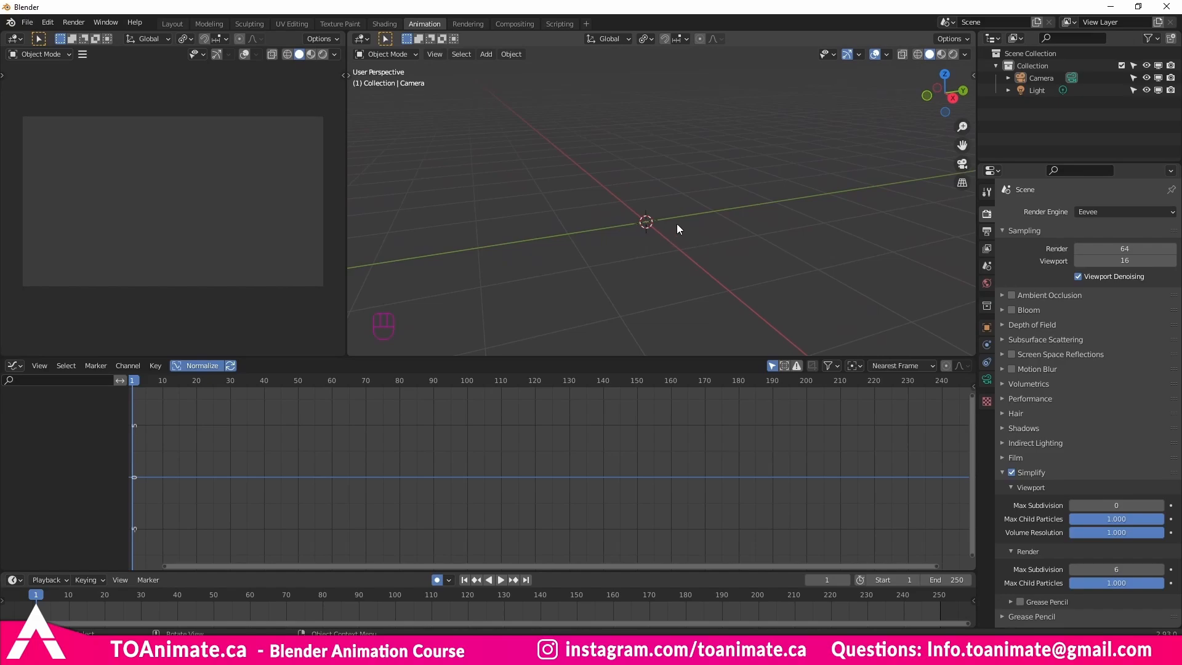
Step: Maximize the viewport and add a cube and another mesh primitive at the 3D cursor on the origin
key("ctrl+space")
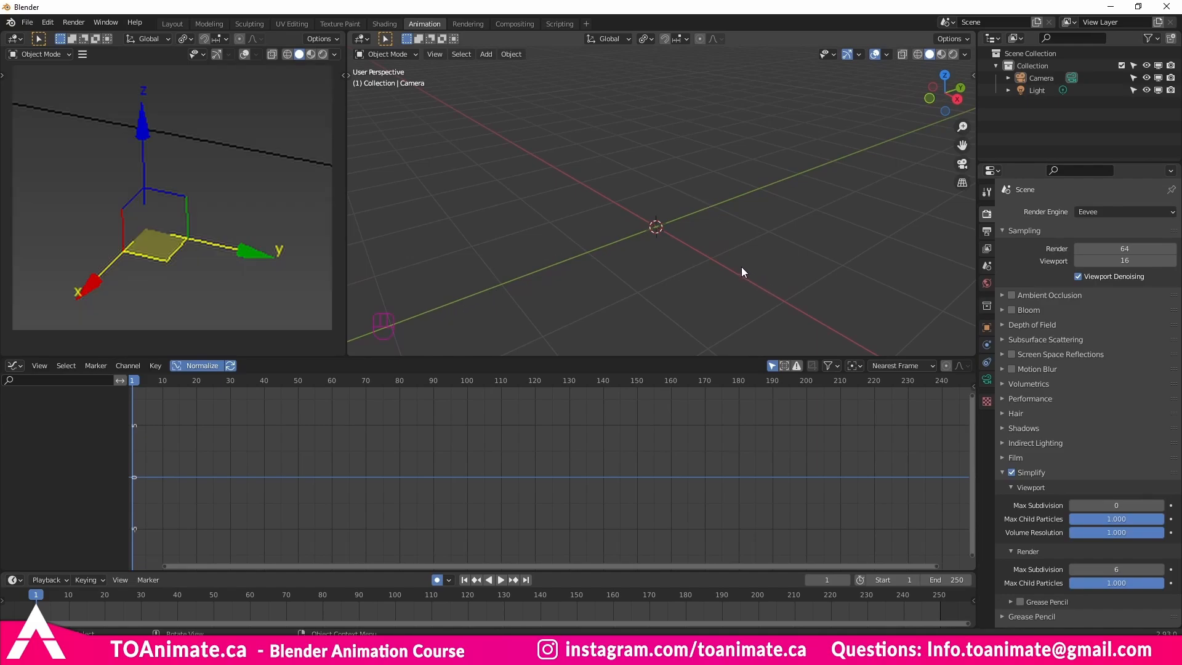
mouse_move(673, 176)
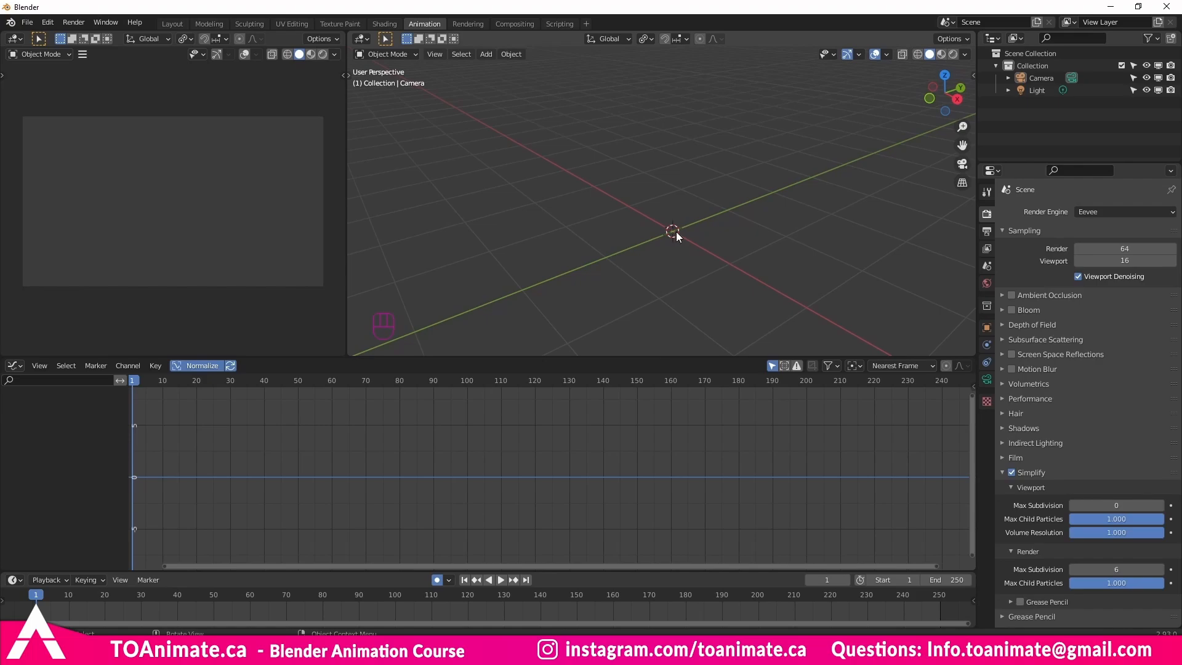
mouse_move(676, 236)
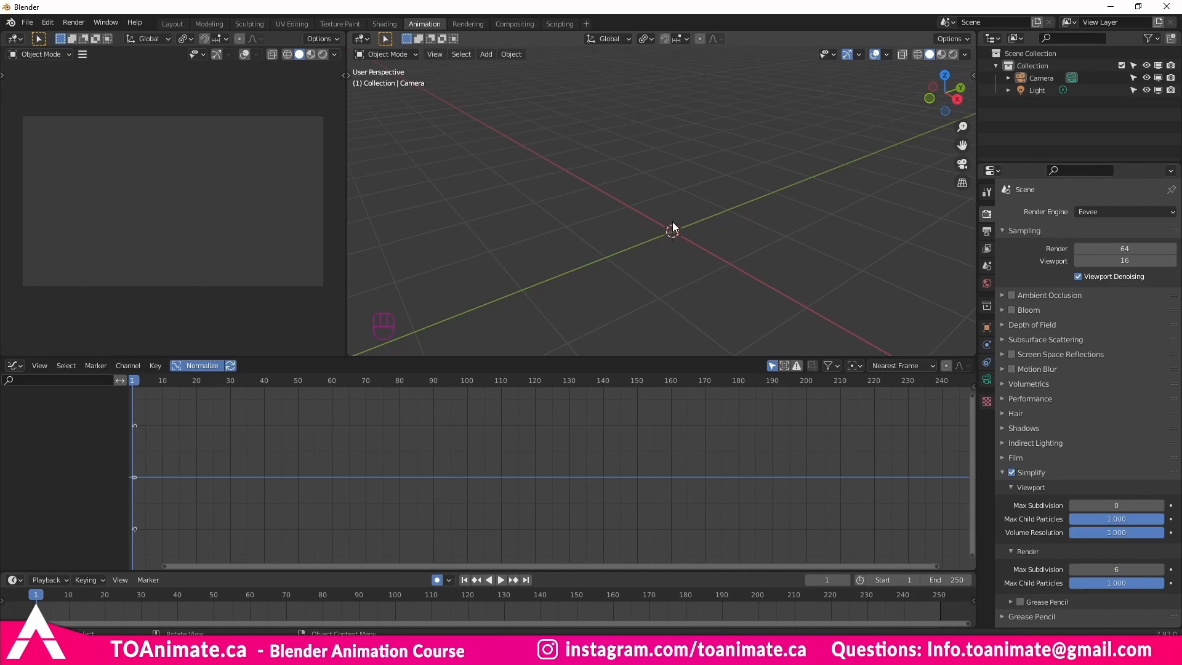
mouse_move(665, 240)
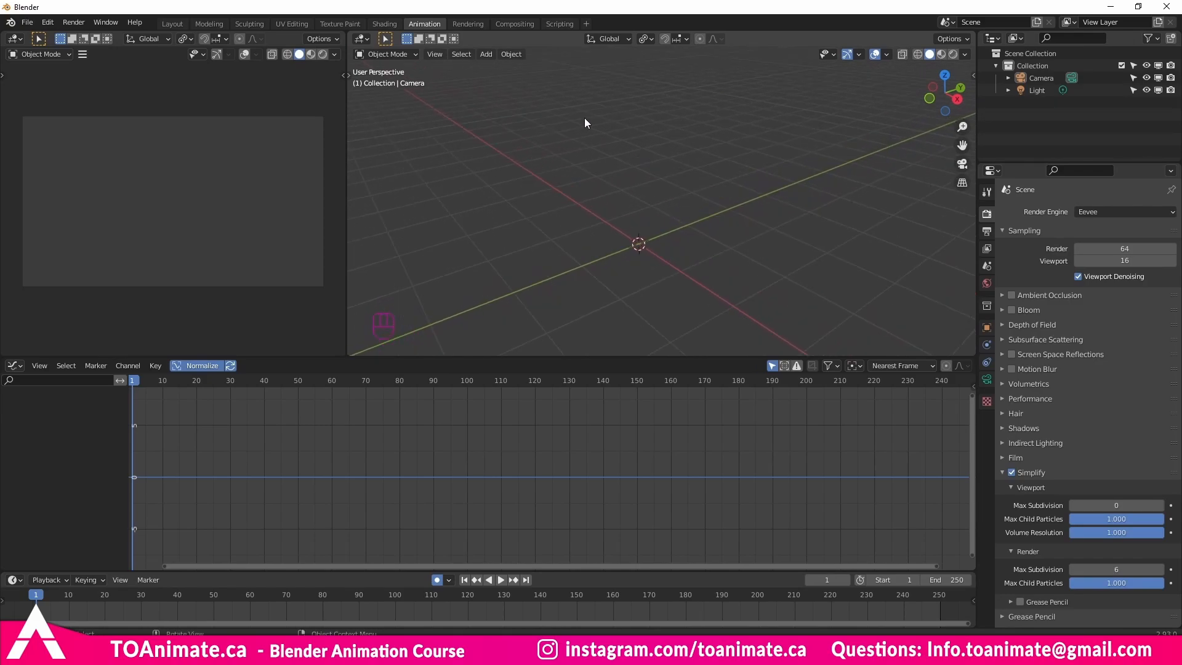
left_click(485, 53)
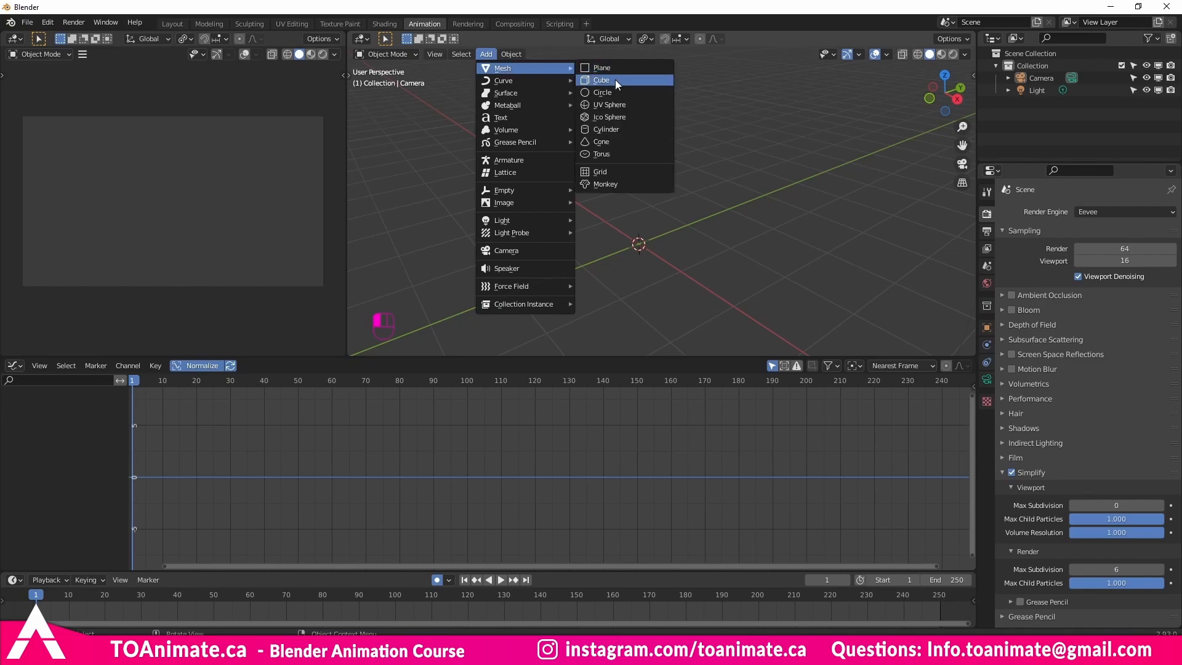
left_click(602, 80)
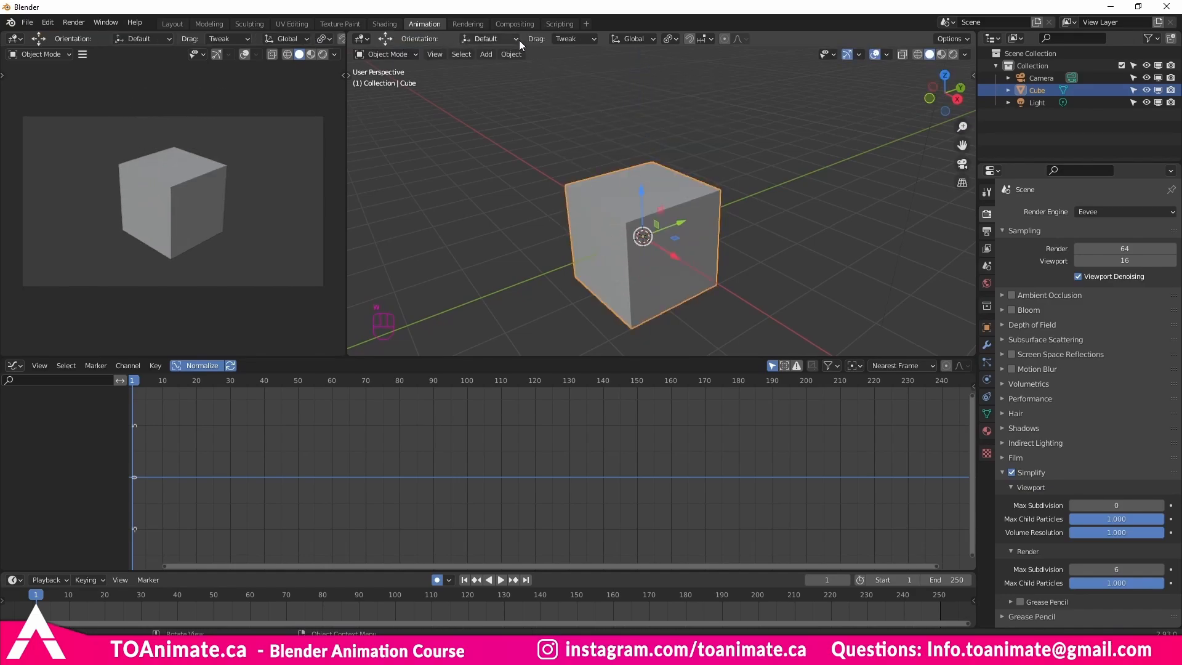
left_click(485, 52)
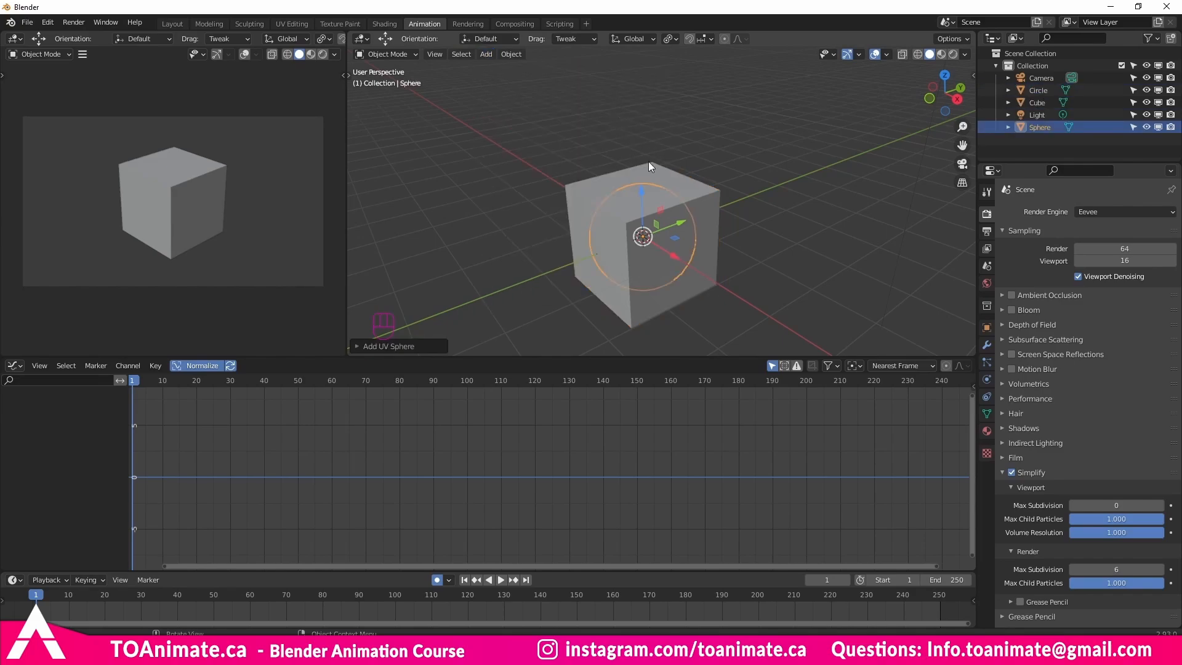
left_click(670, 240)
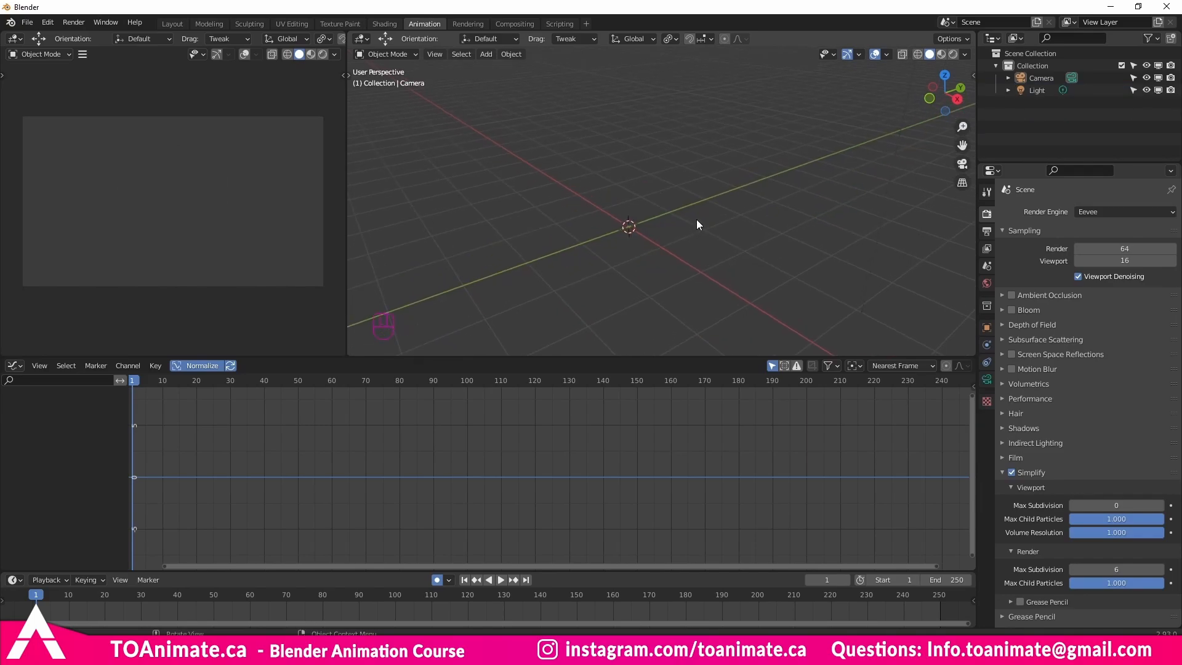
mouse_move(716, 207)
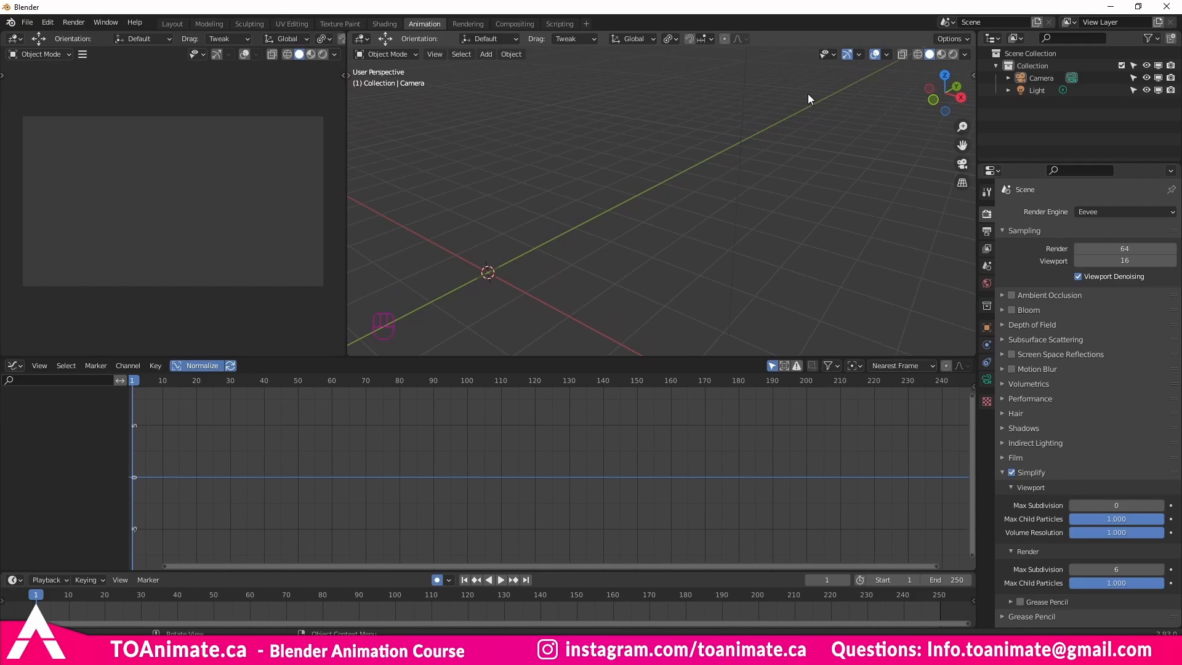
mouse_move(765, 129)
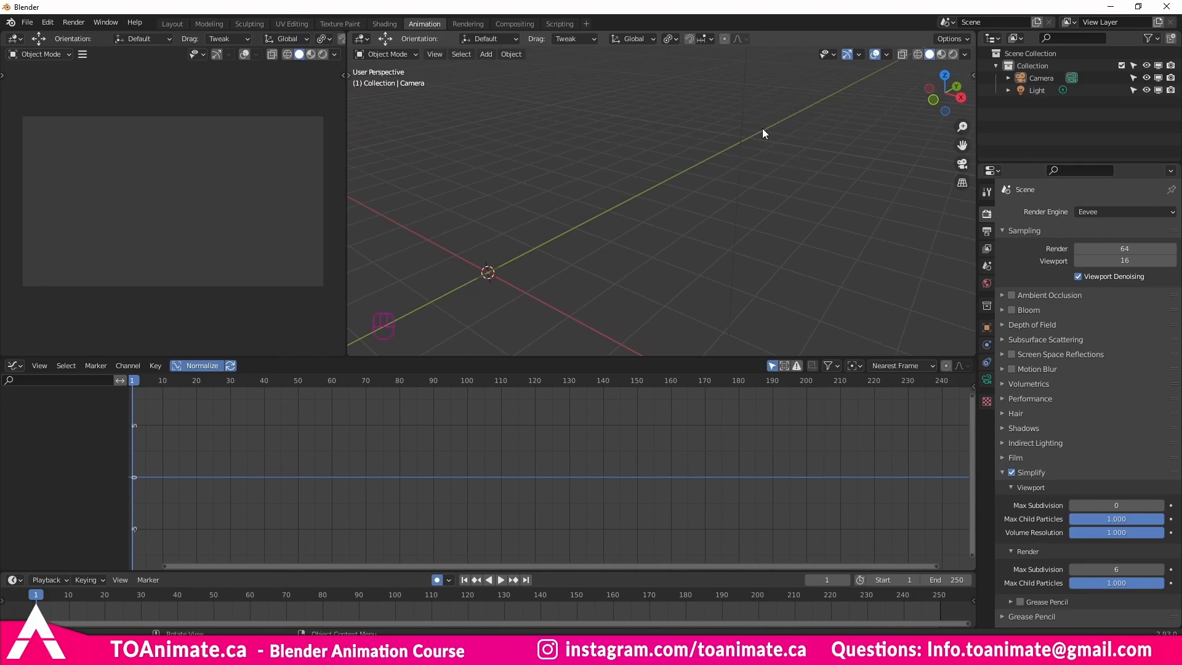
Step: Reposition the 3D cursor off the world origin onto a new spot on the grid
right_click(787, 136)
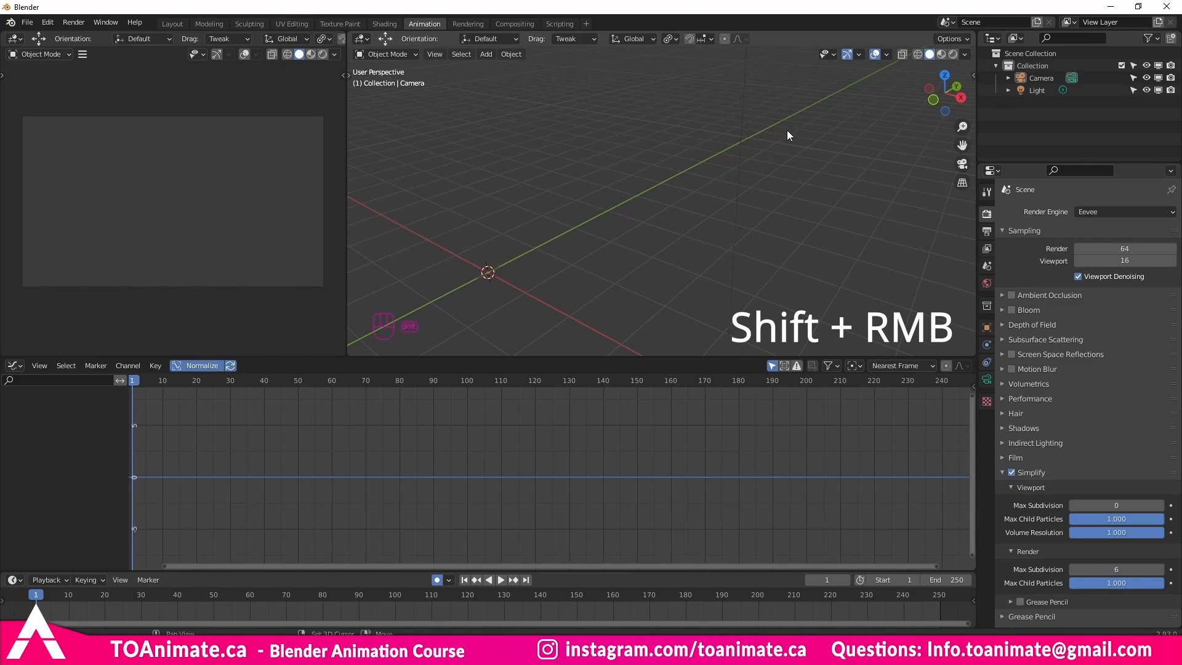
right_click(781, 122)
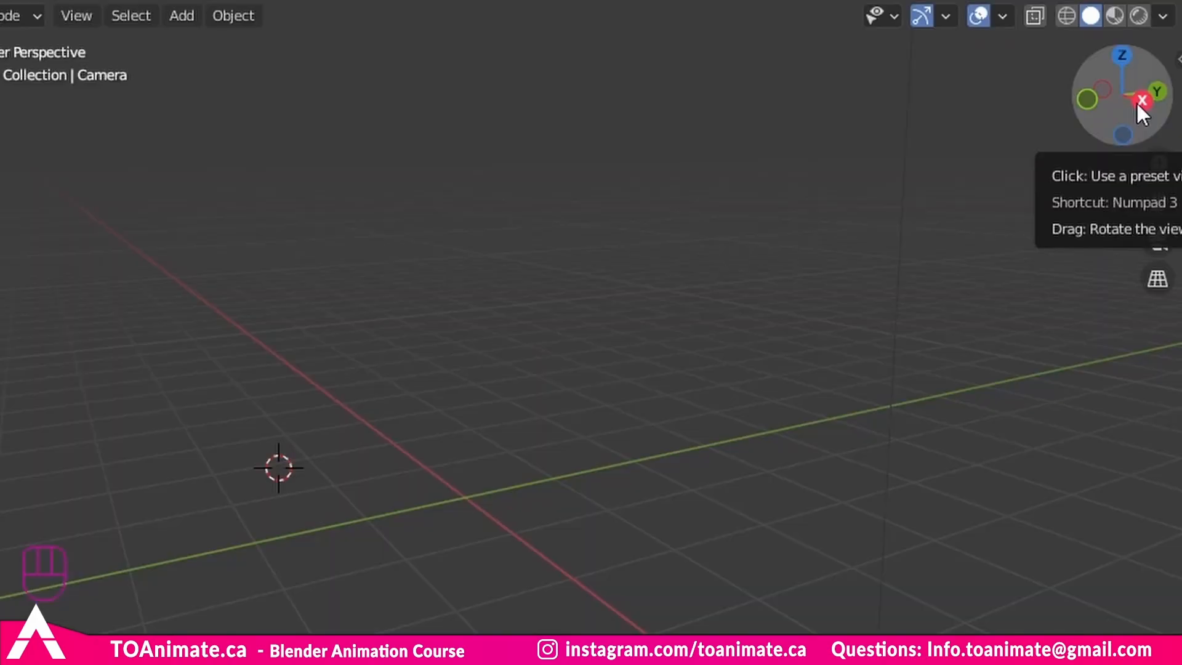
left_click(1140, 99)
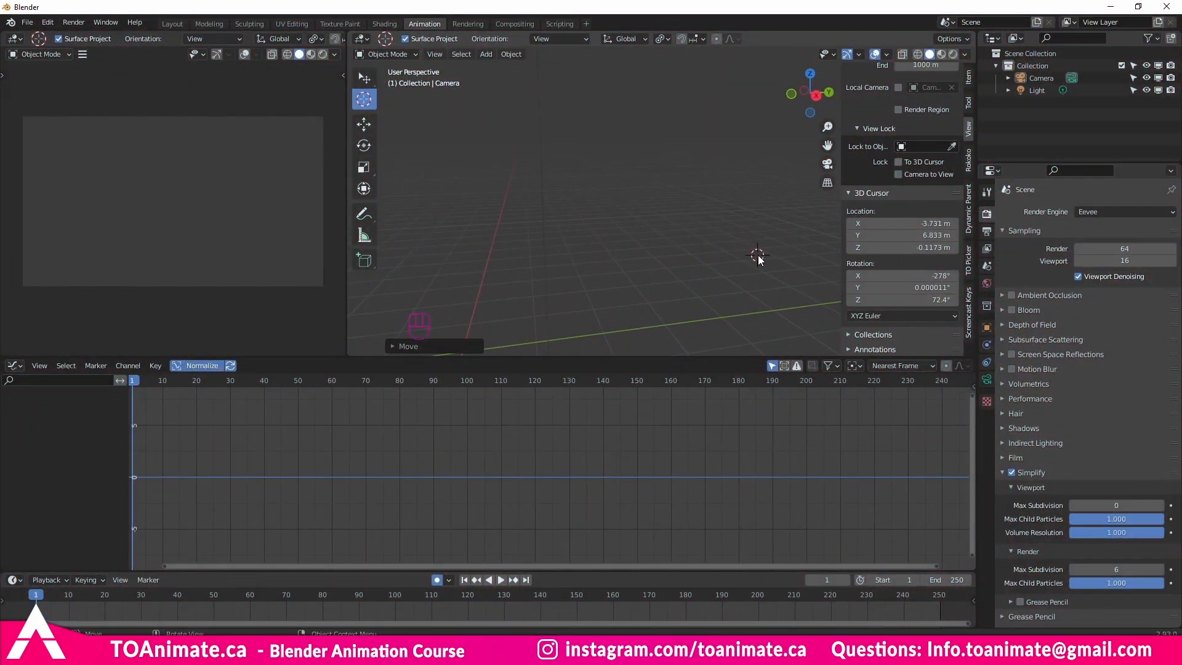
Step: Add a cube at the relocated 3D cursor via Add > Mesh > Cube
left_click(485, 53)
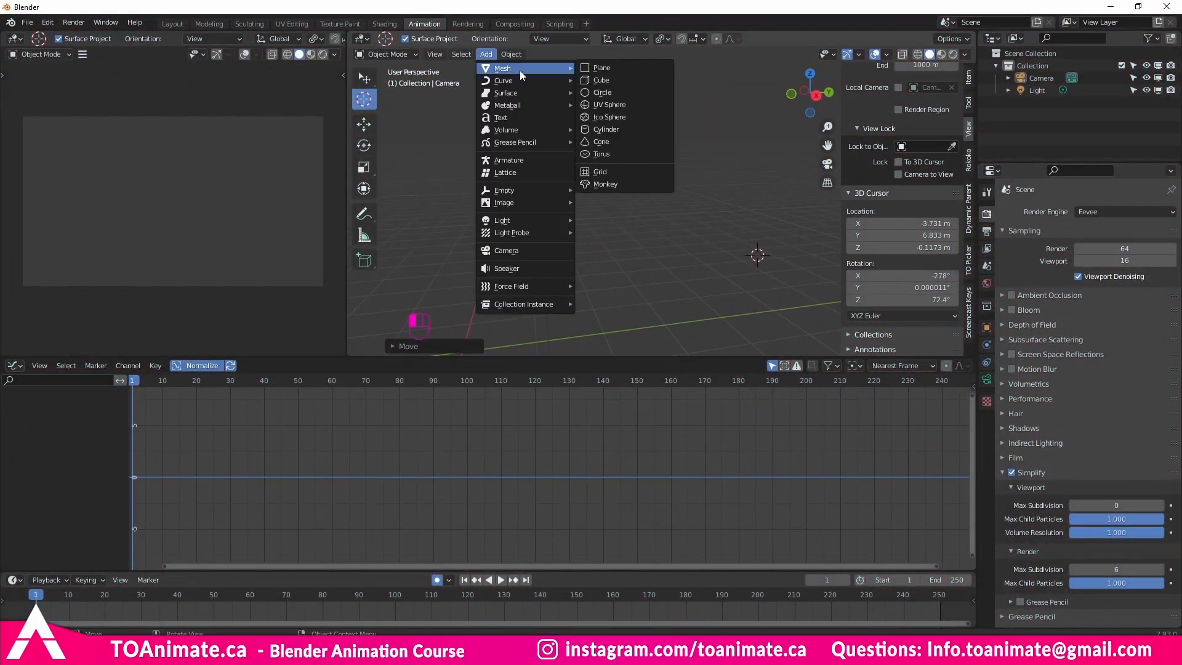
left_click(601, 80)
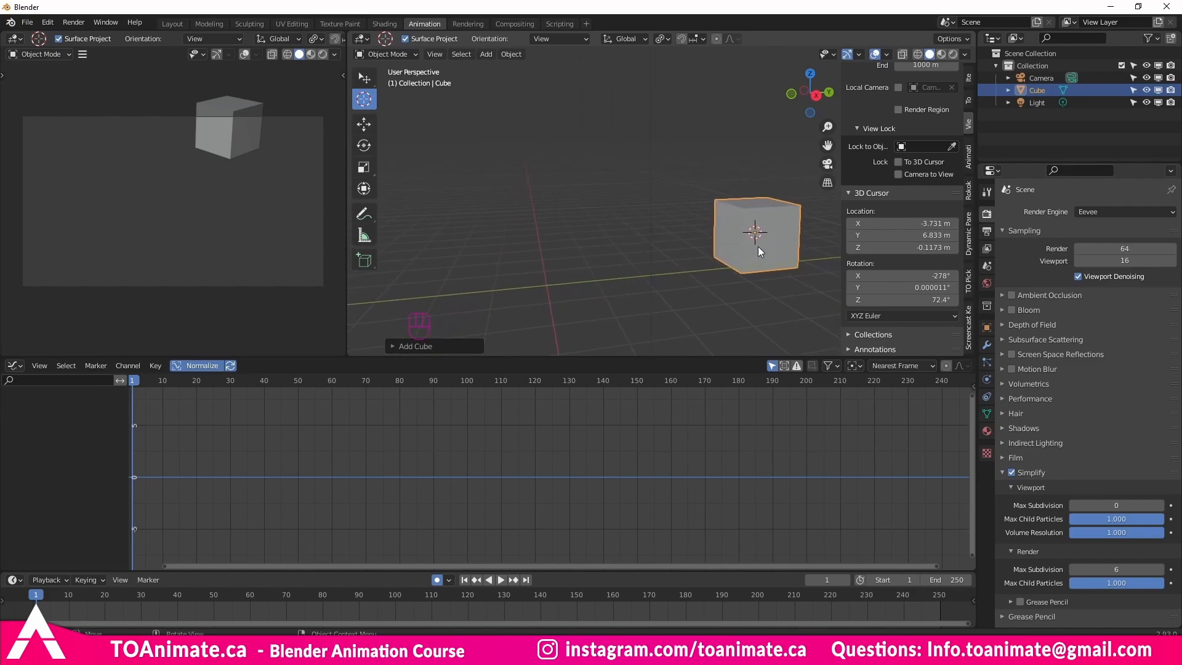
mouse_move(741, 209)
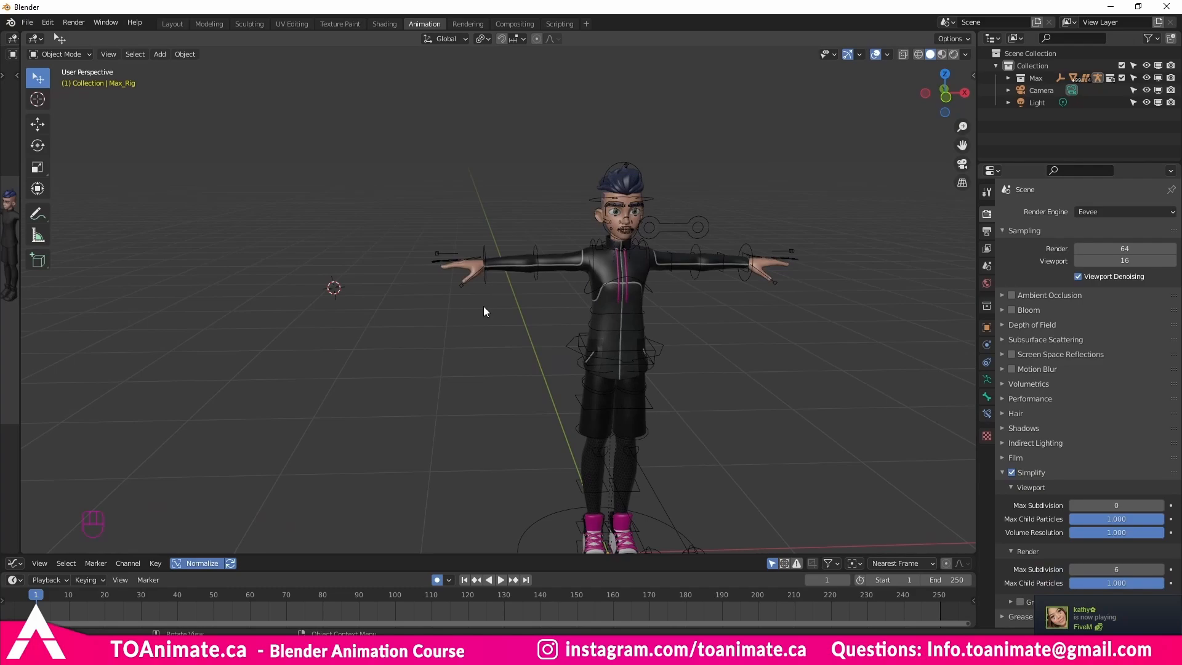
mouse_move(489, 288)
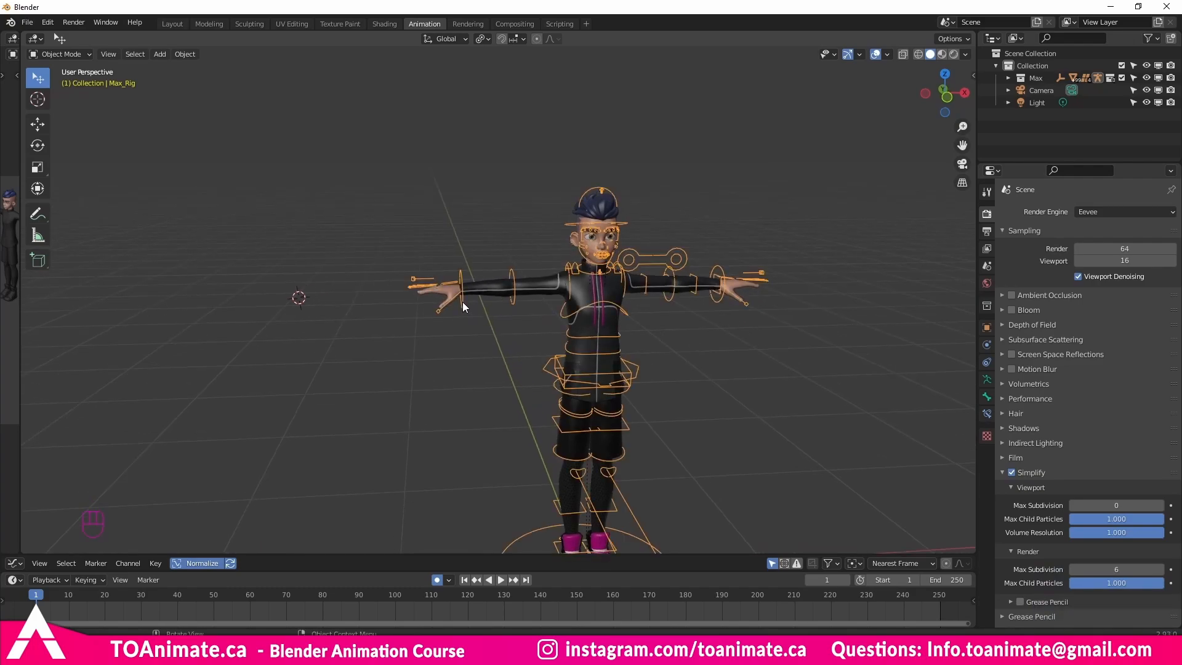
Step: In Pose Mode, snap the 3D cursor to the hand_fk.R controller with Cursor to Selected
left_click(60, 53)
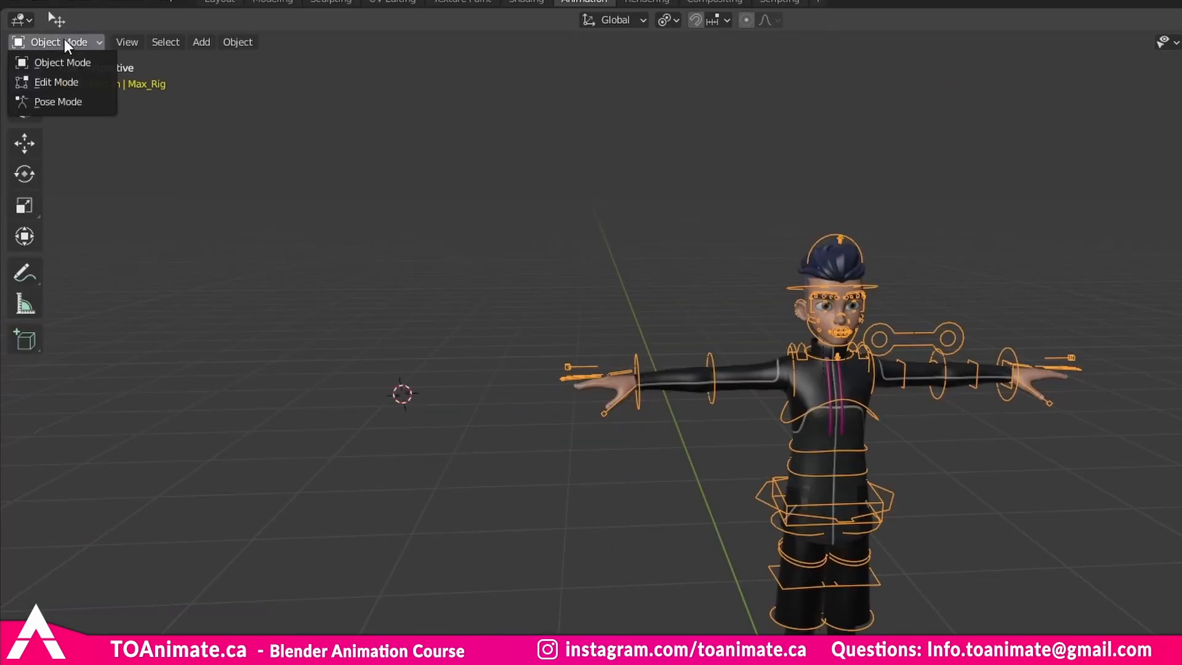
mouse_move(58, 101)
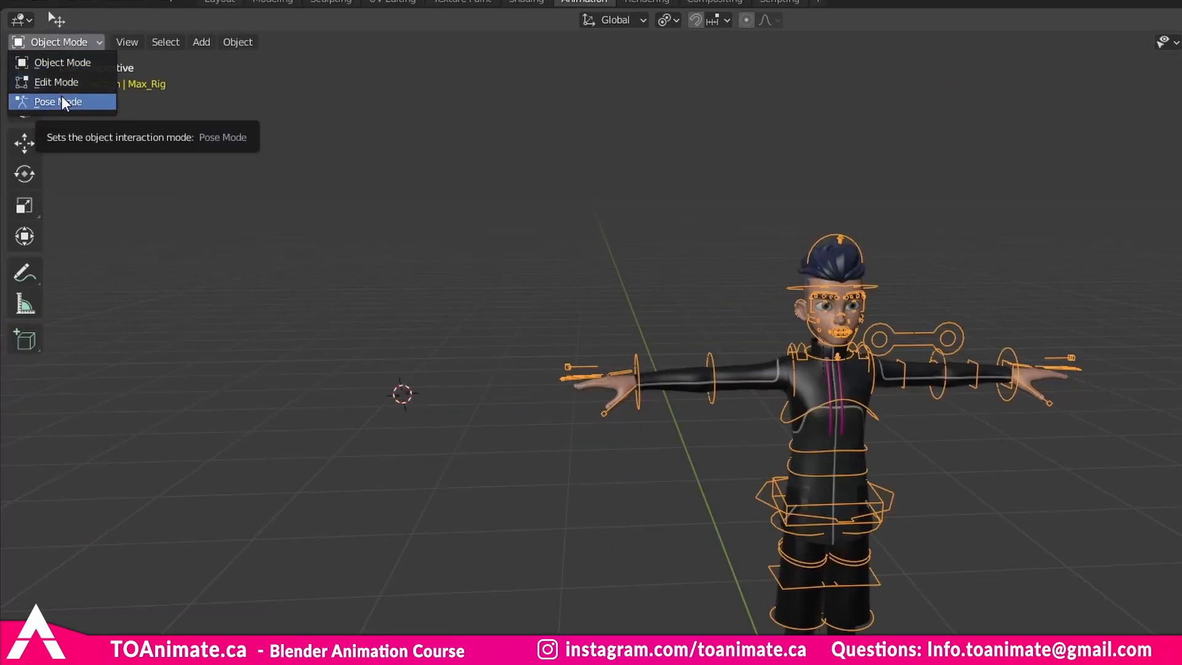
left_click(59, 102)
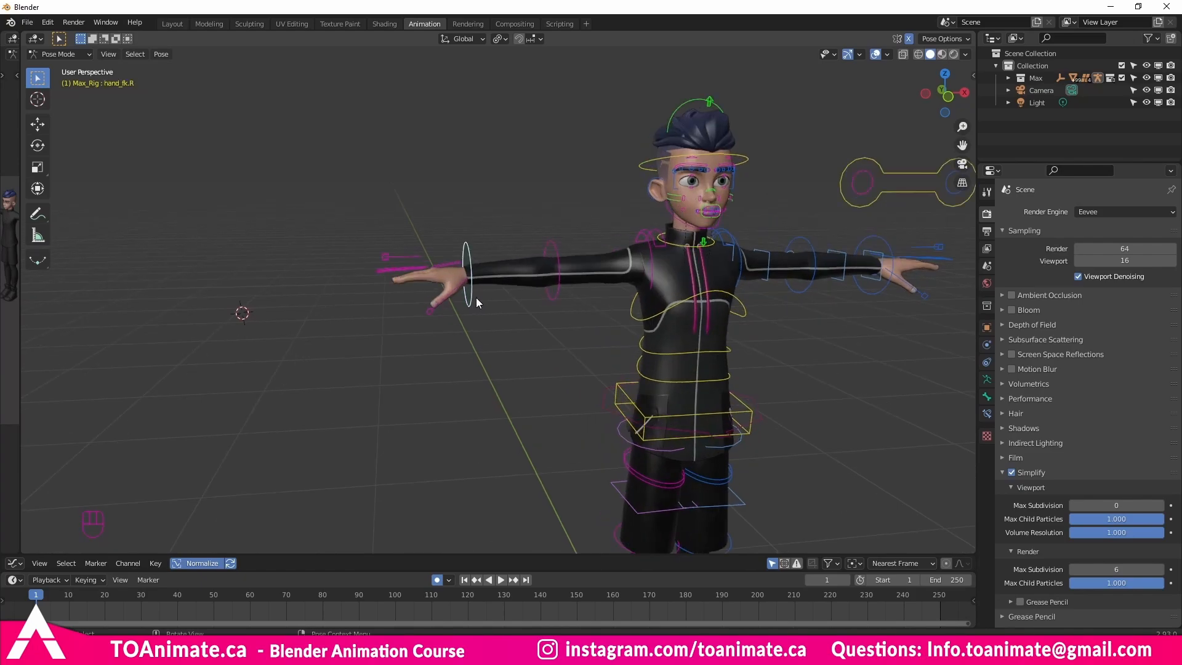
key("shift+s")
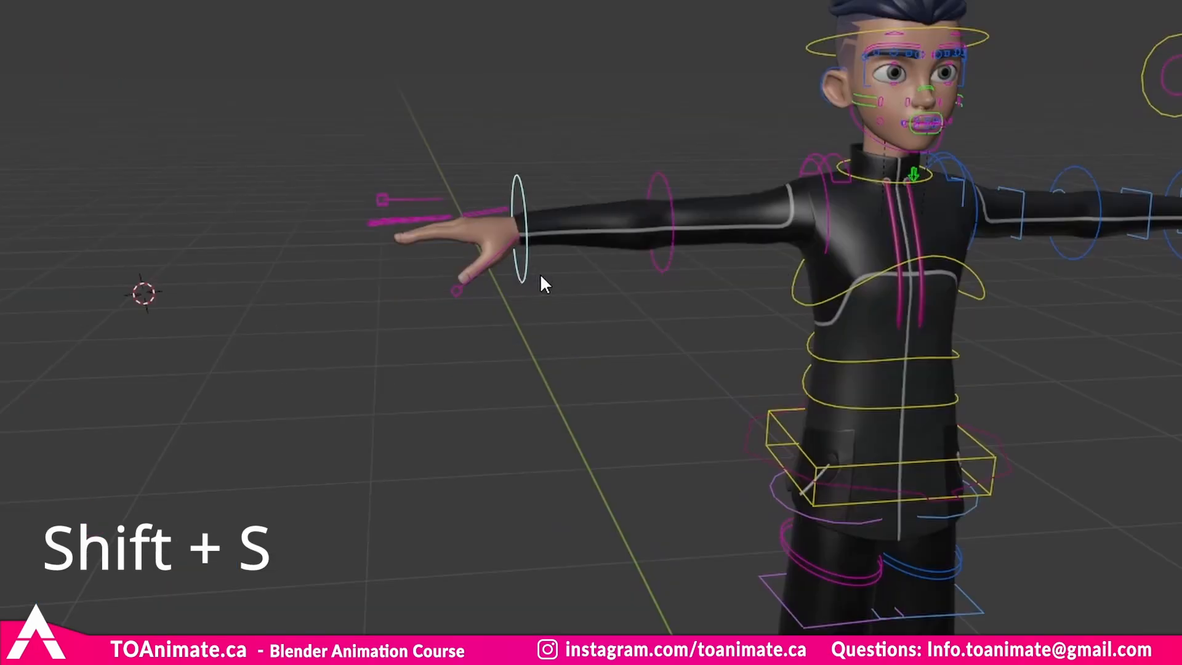
key("shift+s")
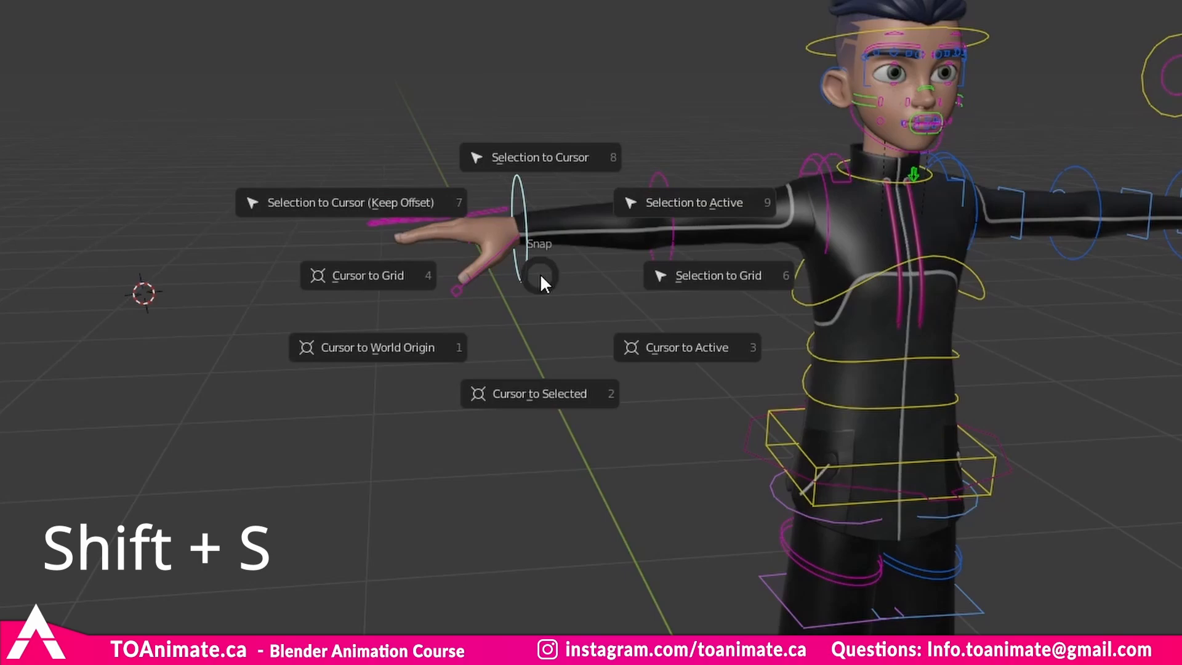
mouse_move(540, 392)
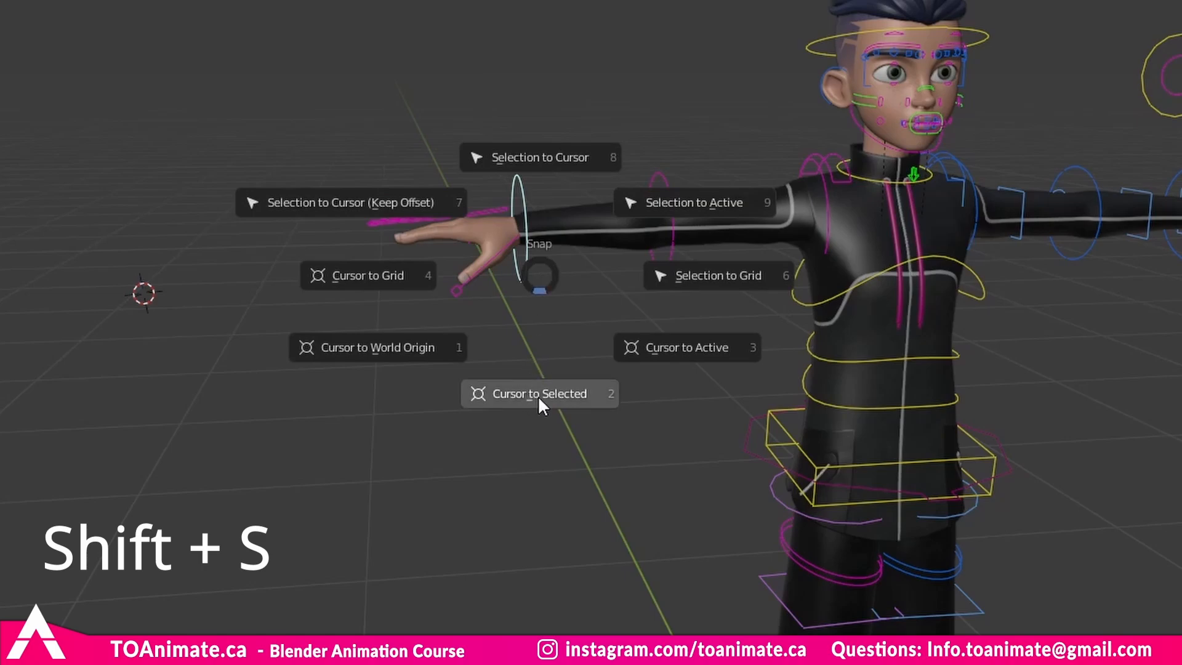
mouse_move(540, 394)
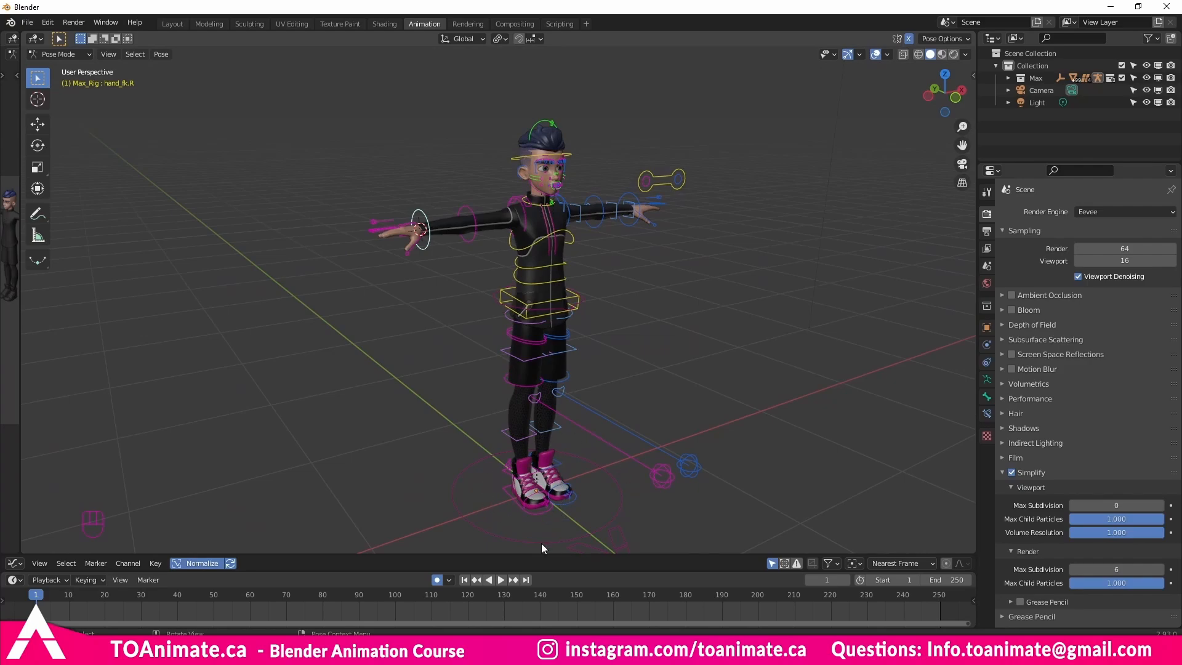
mouse_move(533, 230)
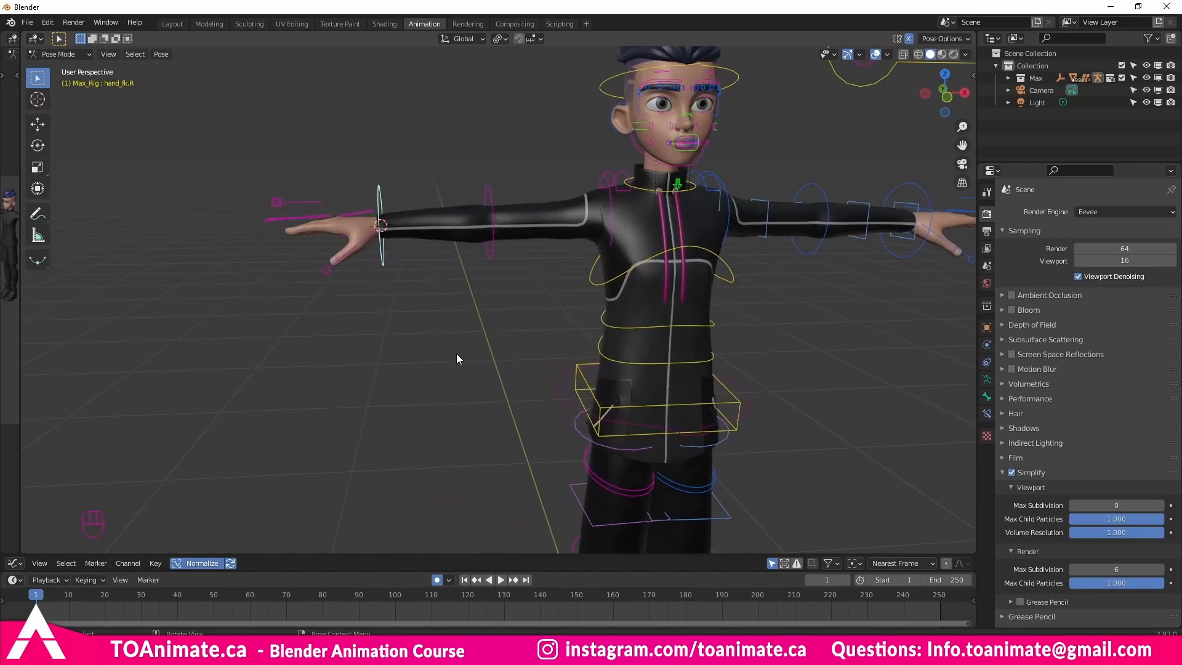
scroll("down", 3)
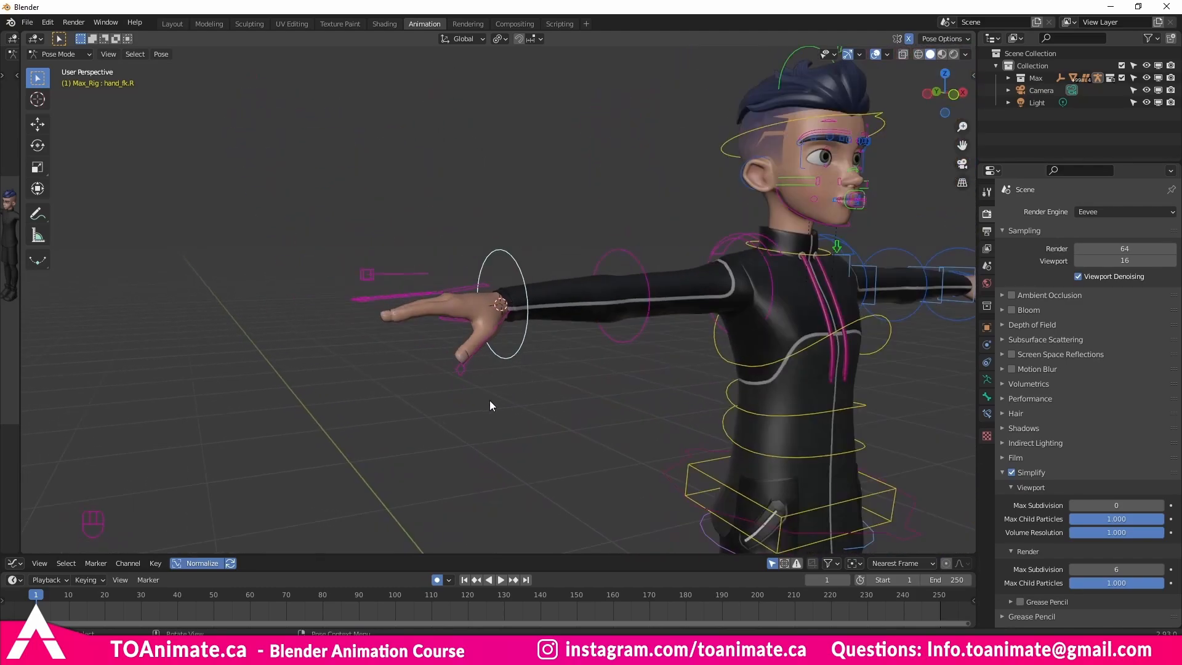
mouse_move(624, 352)
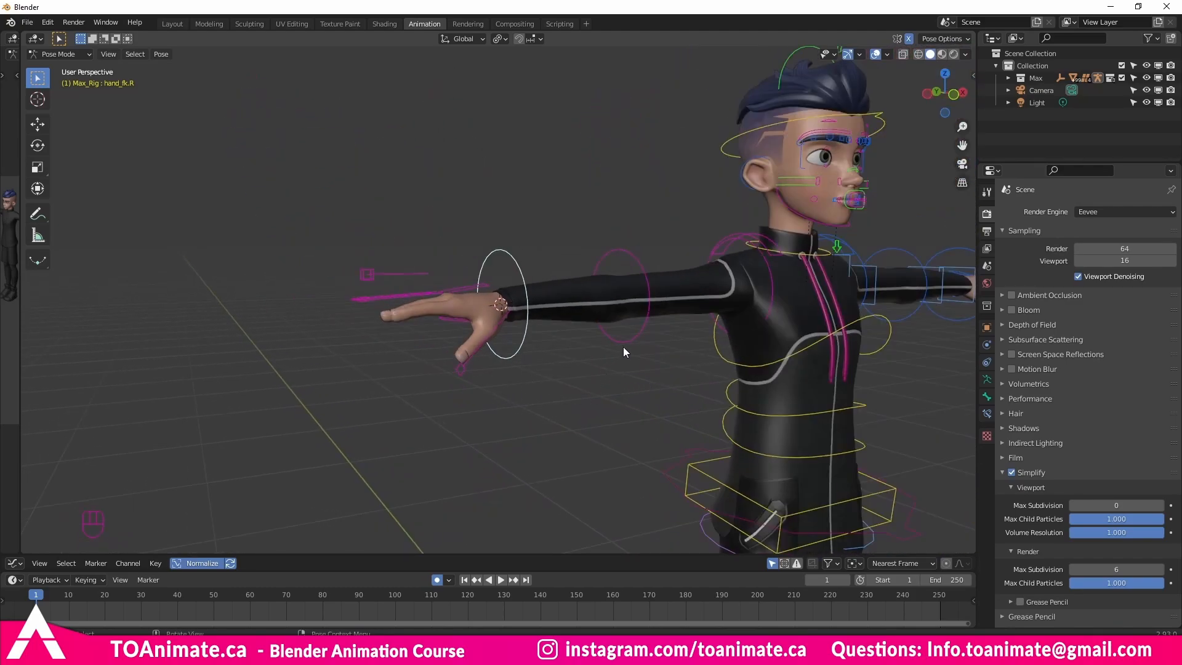
mouse_move(752, 133)
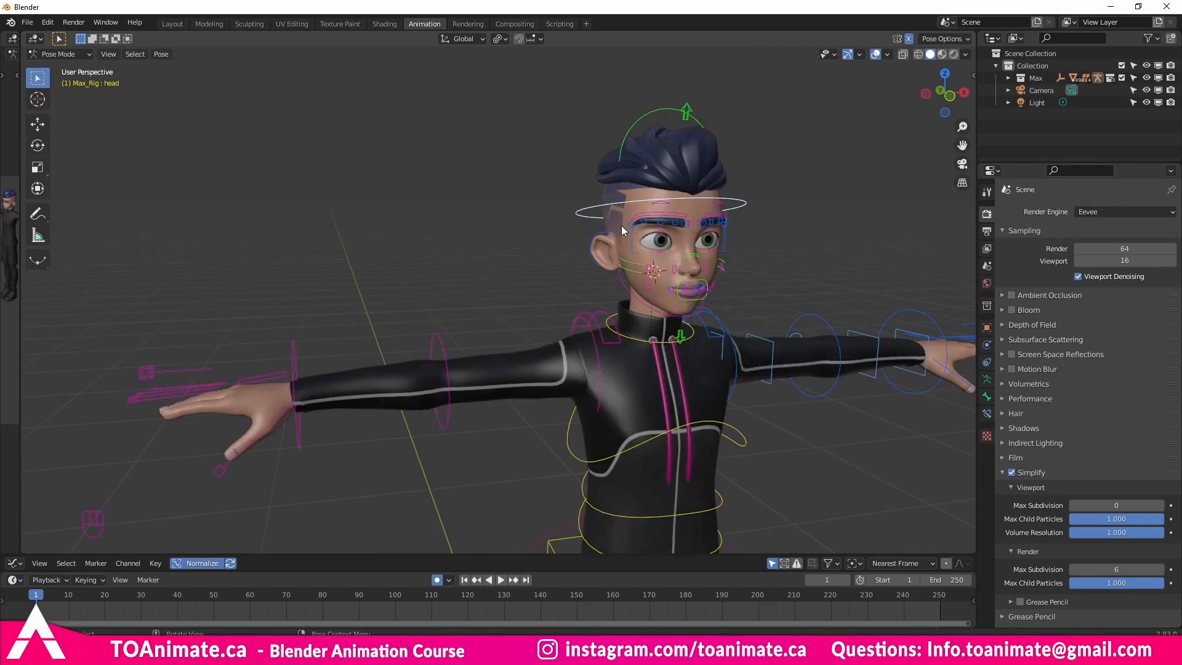
mouse_move(297, 447)
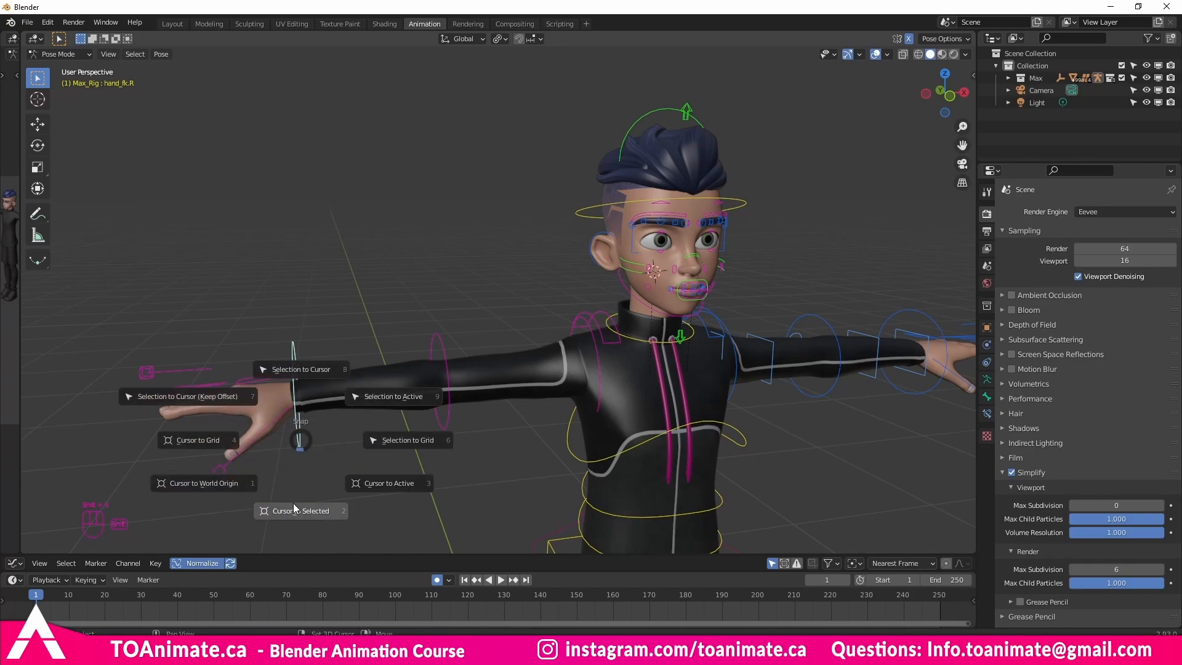
left_click(300, 510)
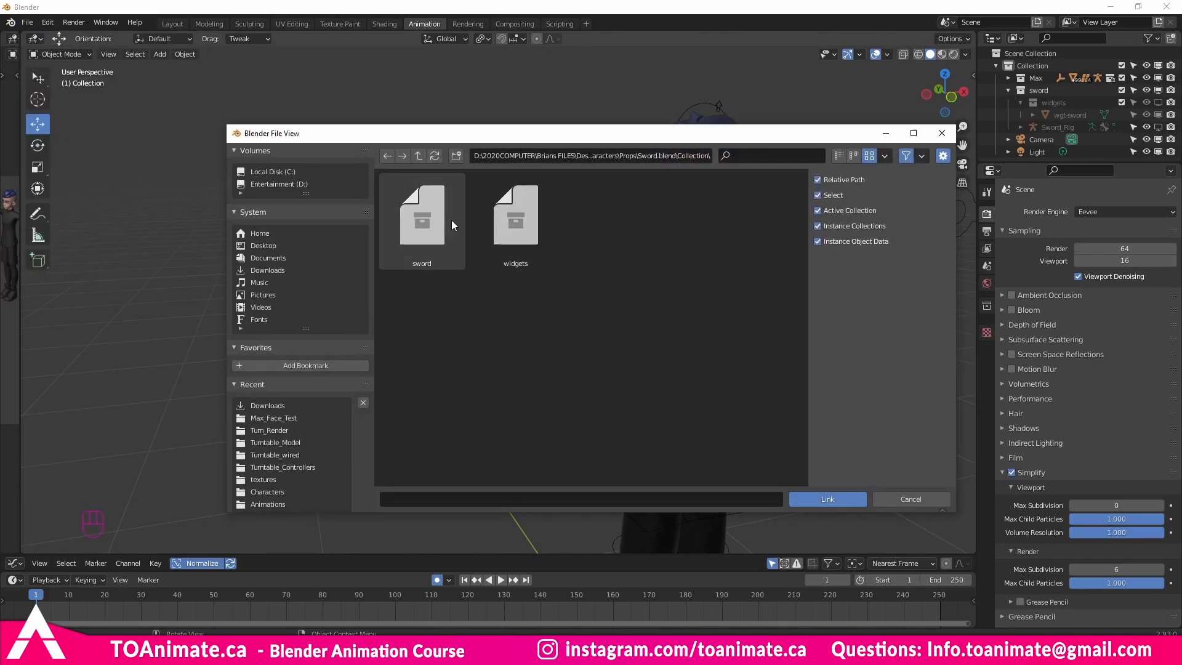
Step: Link the 'sword' collection from Sword.blend so the sword appears in the scene
left_click(826, 499)
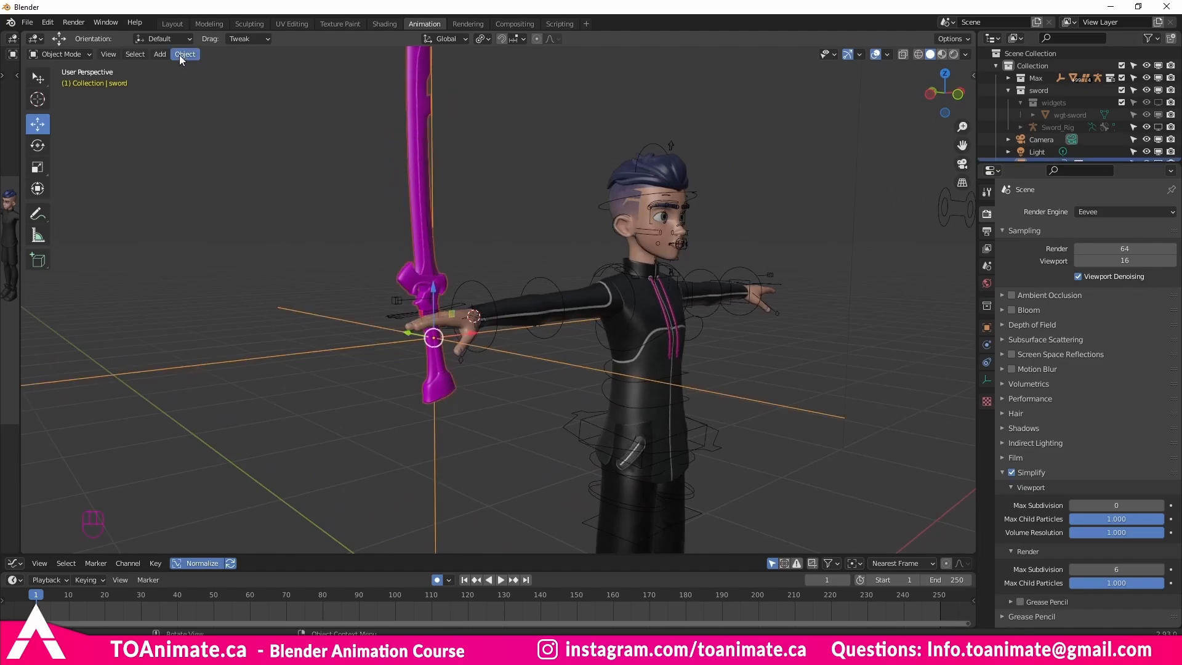
left_click(184, 54)
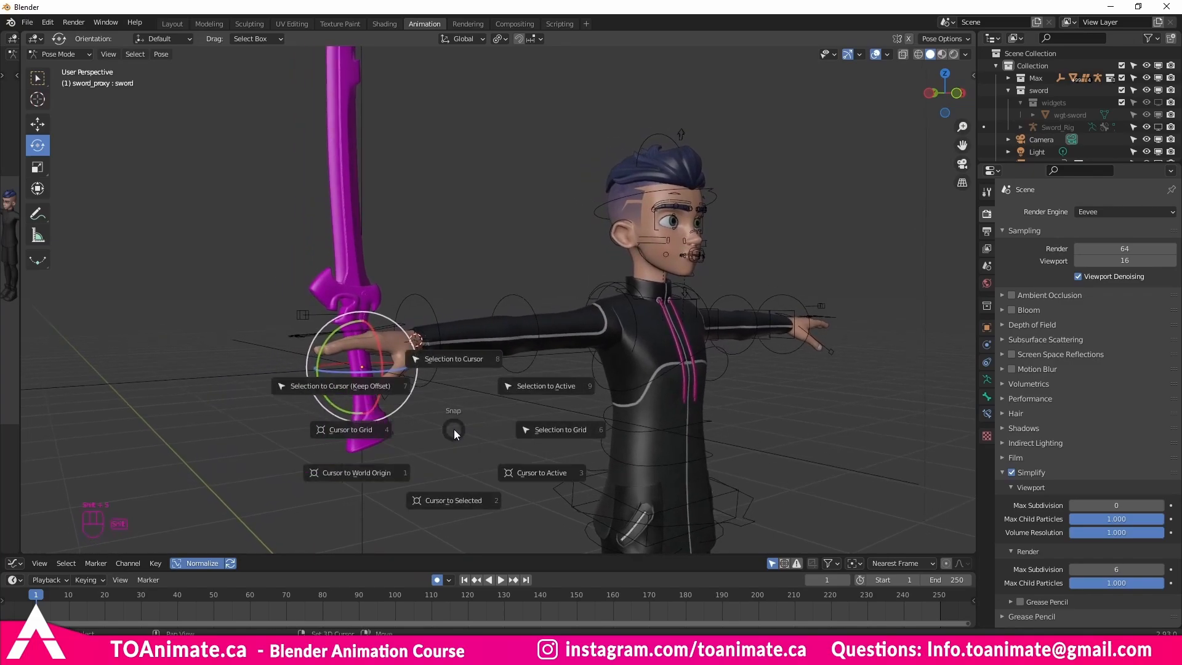
mouse_move(454, 434)
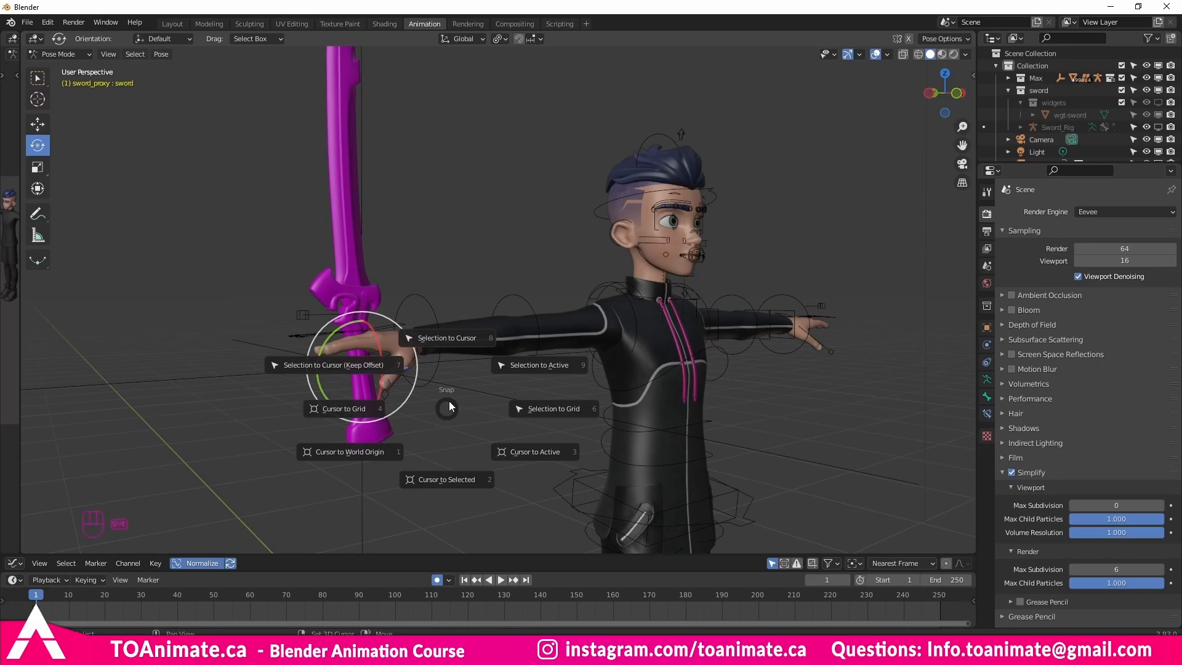
mouse_move(447, 338)
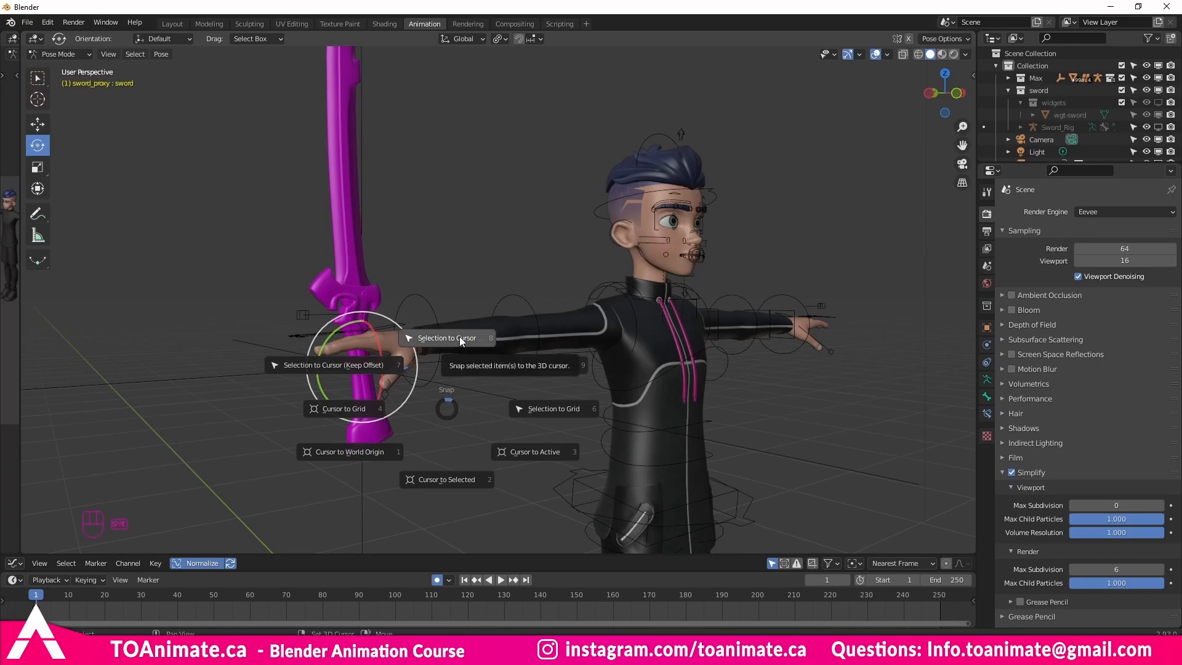
Step: Snap the sword proxy controller onto the 3D cursor with Selection to Cursor
left_click(446, 338)
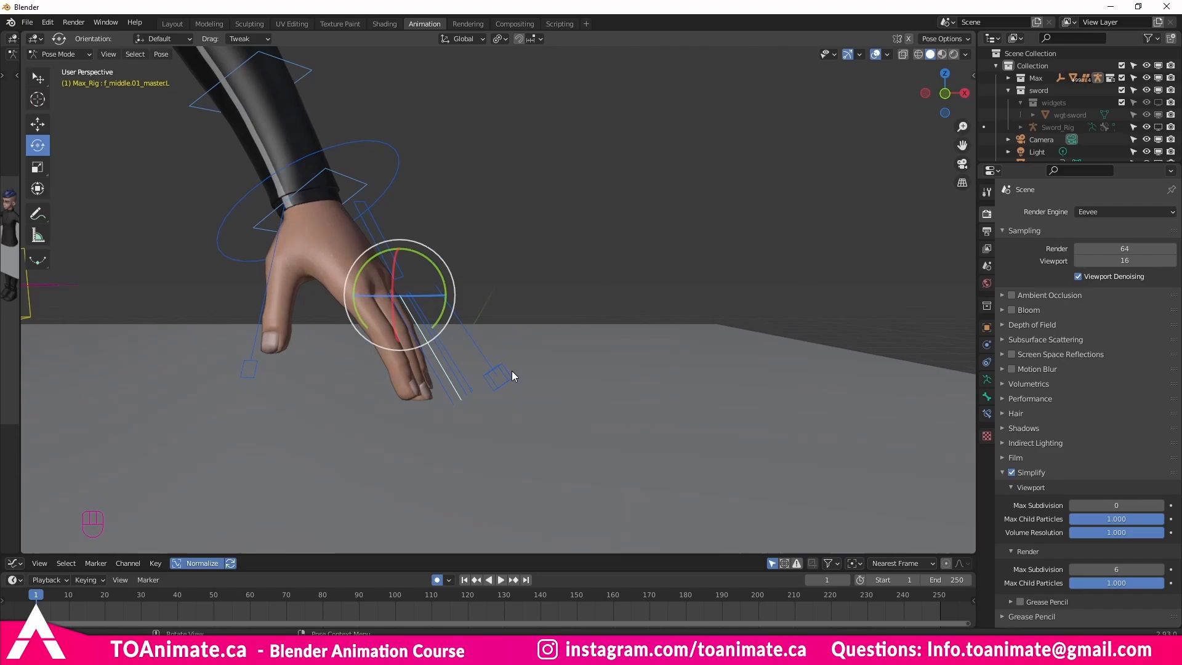
mouse_move(526, 368)
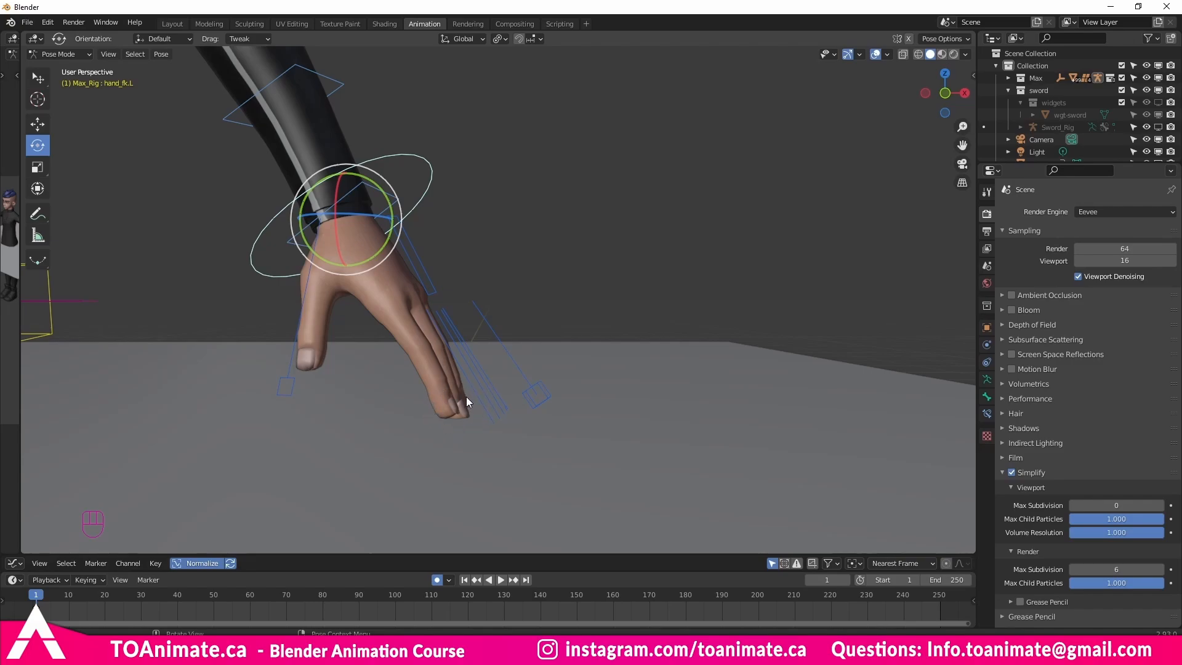
mouse_move(485, 401)
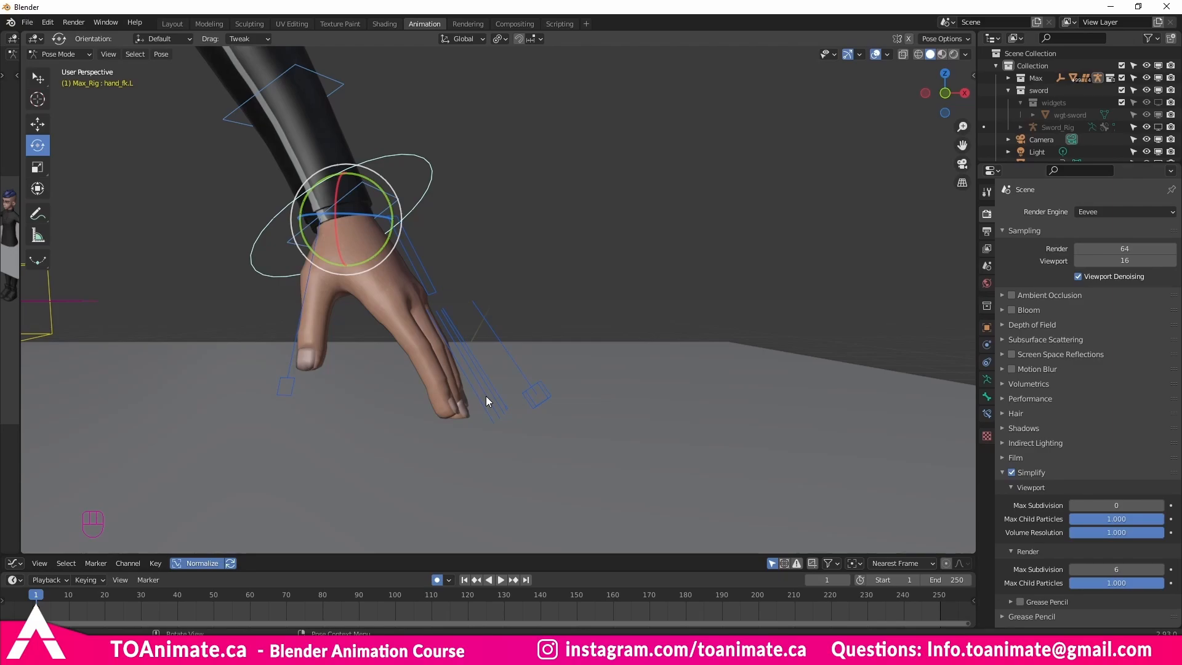
Step: Place the 3D cursor at the fingertips of the hand resting on the floor
left_click(434, 309)
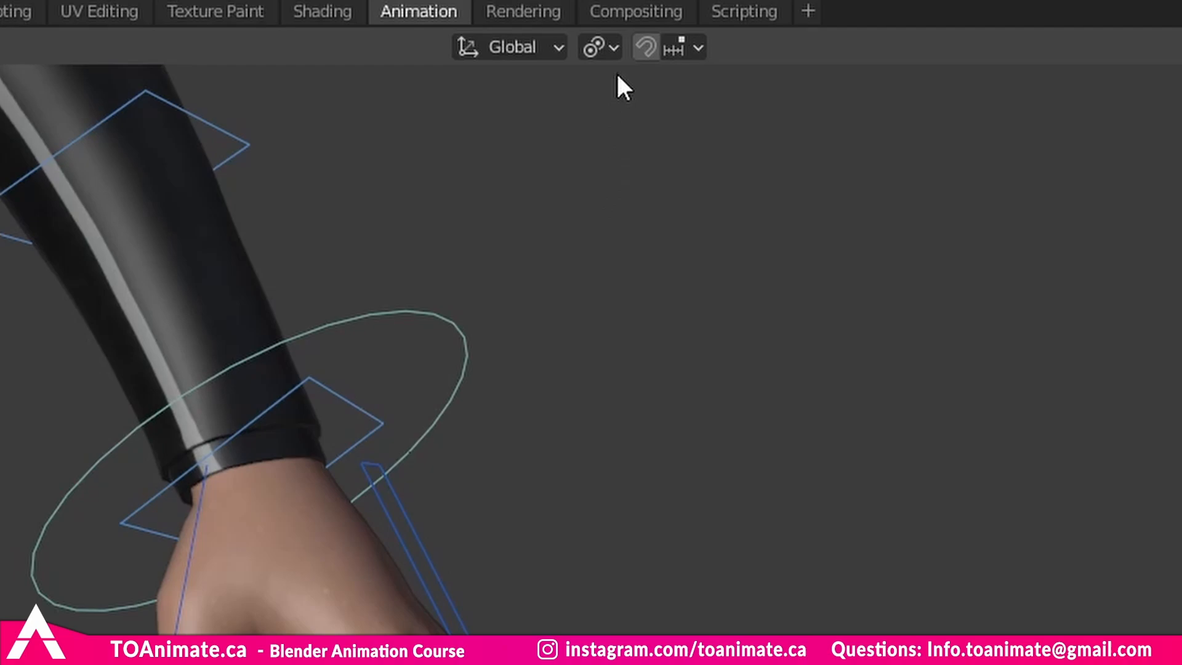
mouse_move(599, 47)
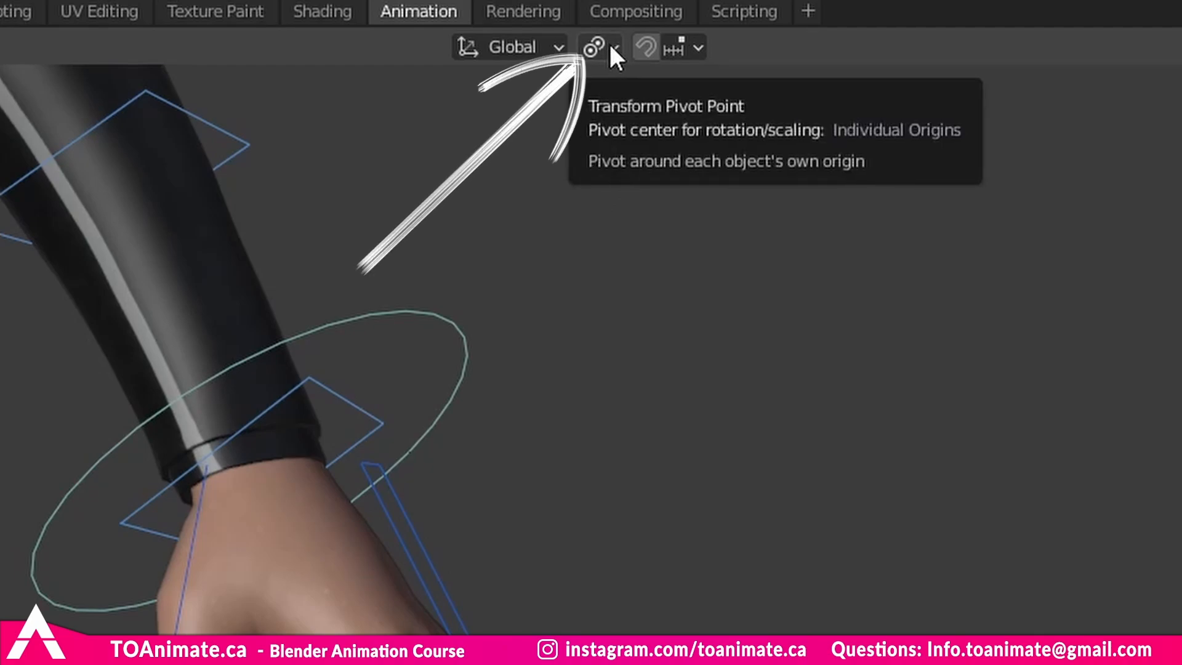
Step: Set the Transform Pivot Point to 3D Cursor and select the hand_ik.L controller for rotation
left_click(599, 47)
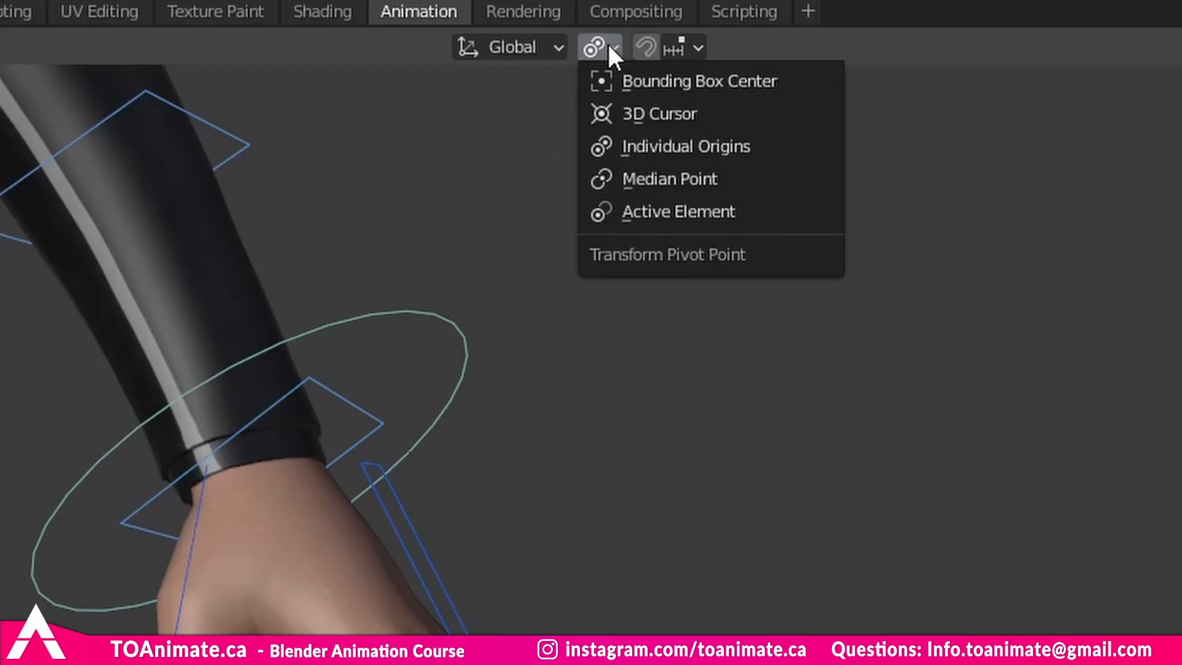
mouse_move(618, 147)
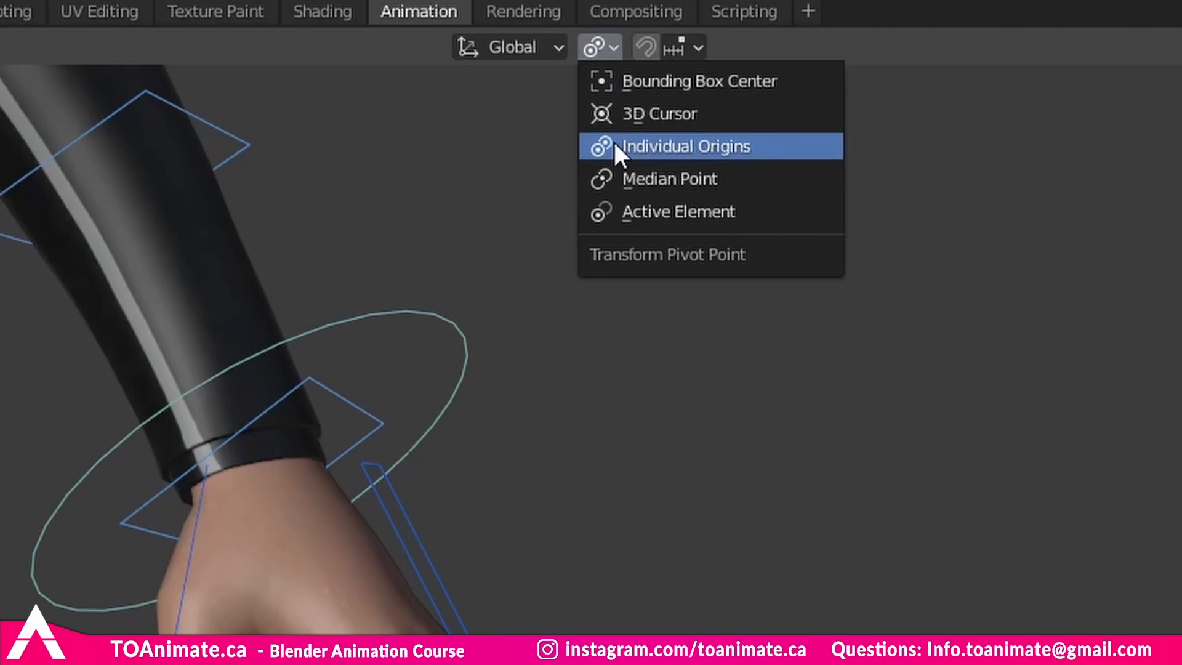
mouse_move(724, 180)
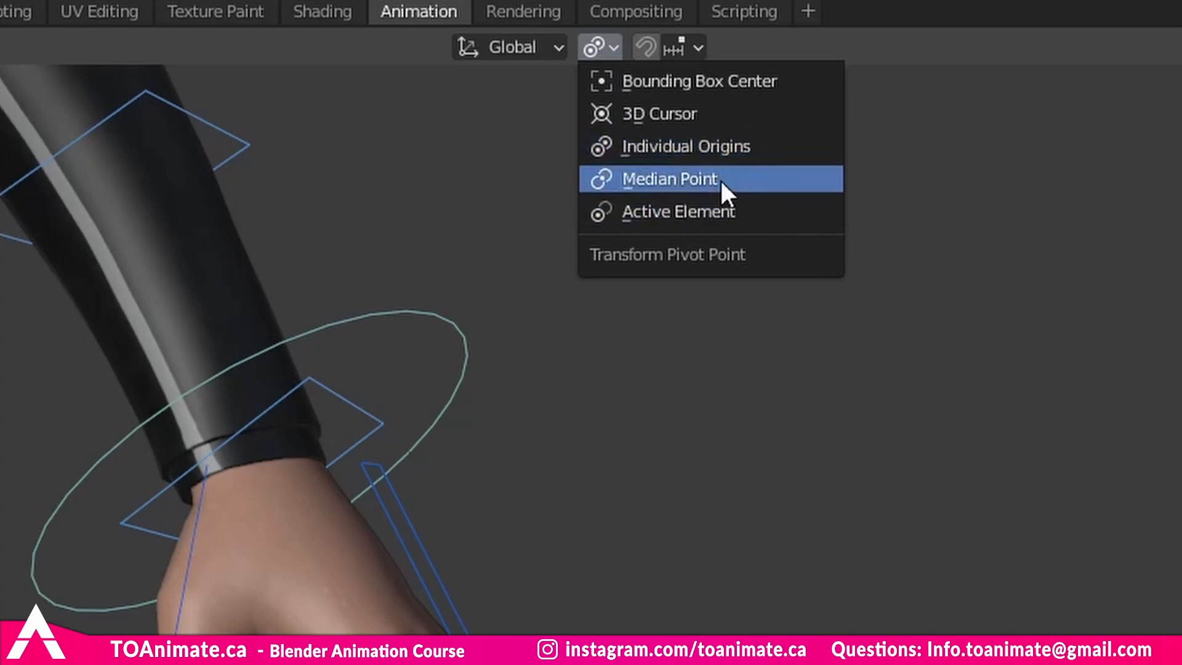
mouse_move(653, 121)
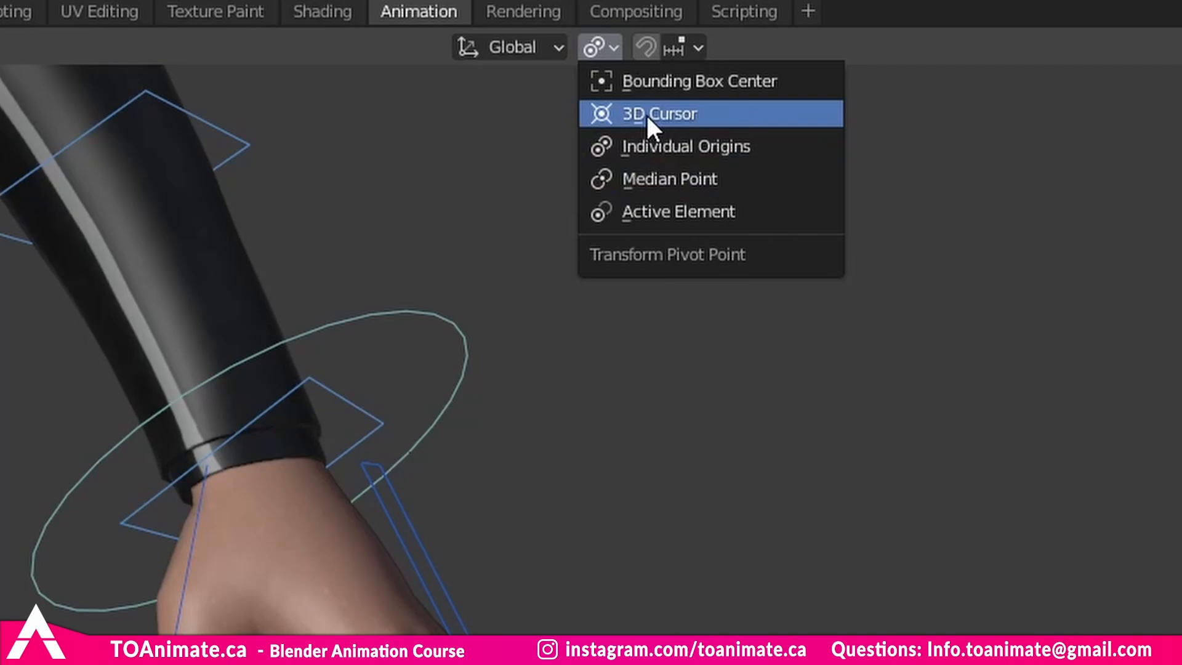
left_click(658, 113)
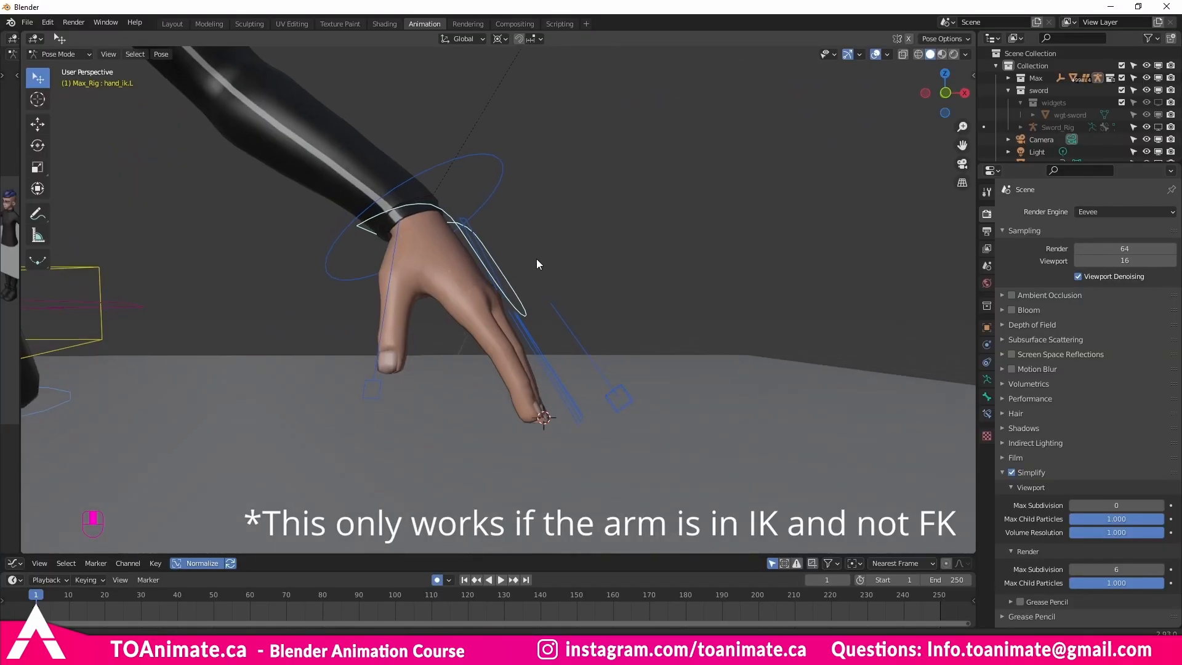
left_click(37, 145)
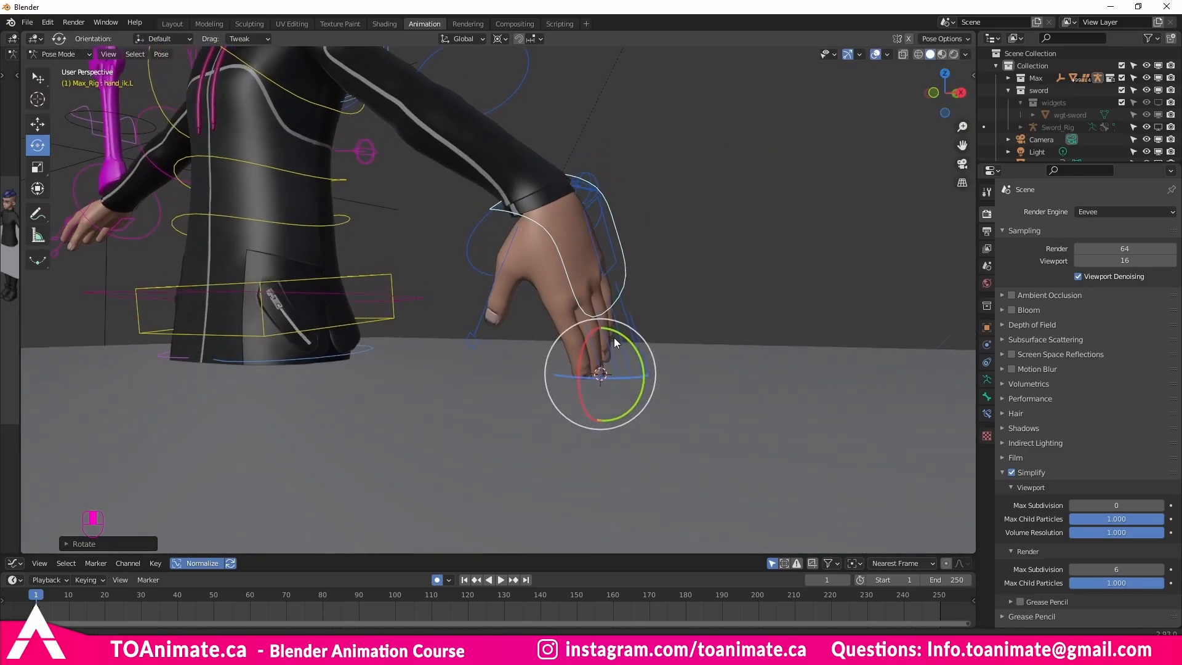
Step: Switch the Transform Pivot Point back so rotation pivots at the wrist again
left_click(533, 38)
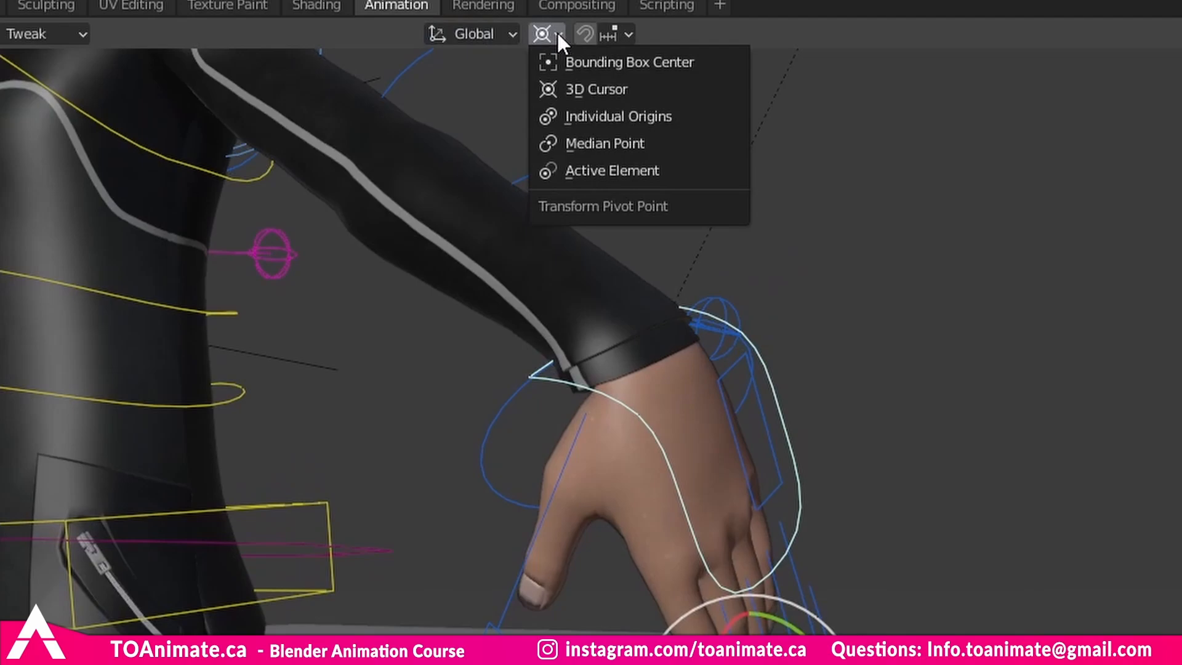
left_click(618, 116)
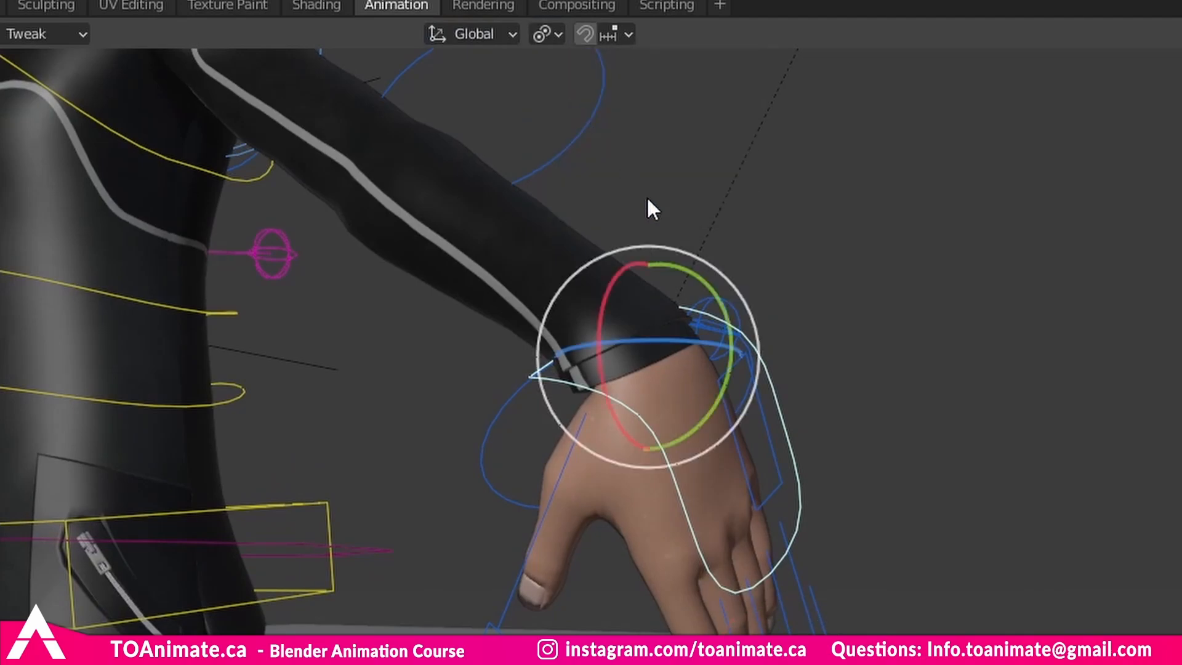